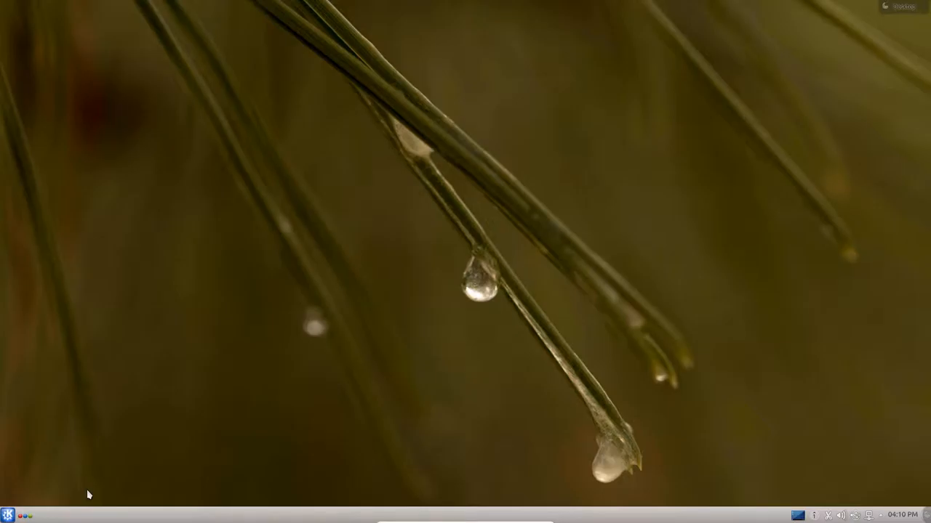
{"action": "mouse_move", "coordinate": [85, 489]}
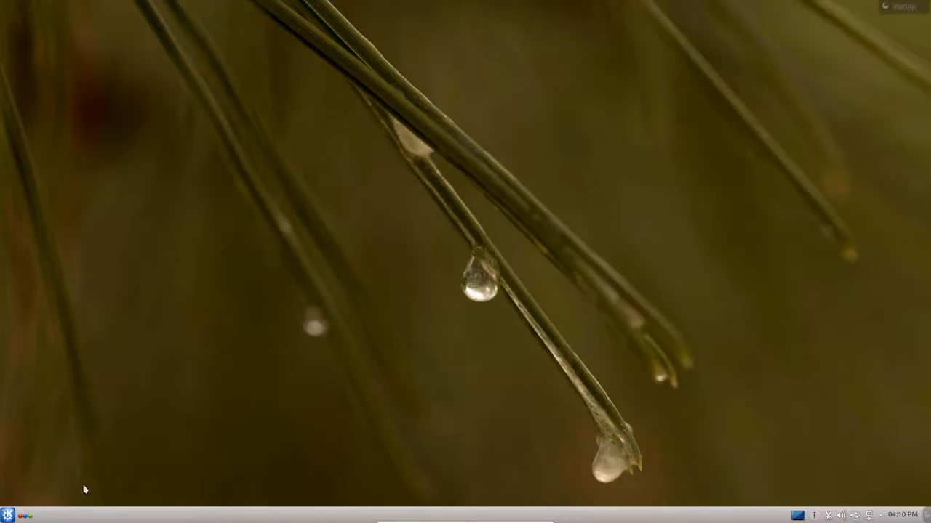
{"action": "mouse_move", "coordinate": [173, 435]}
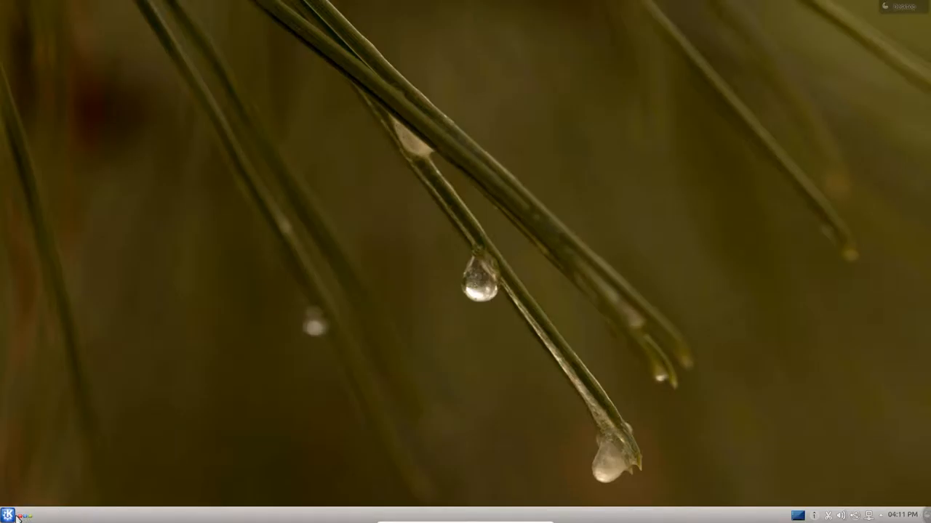
{"action": "mouse_move", "coordinate": [9, 518]}
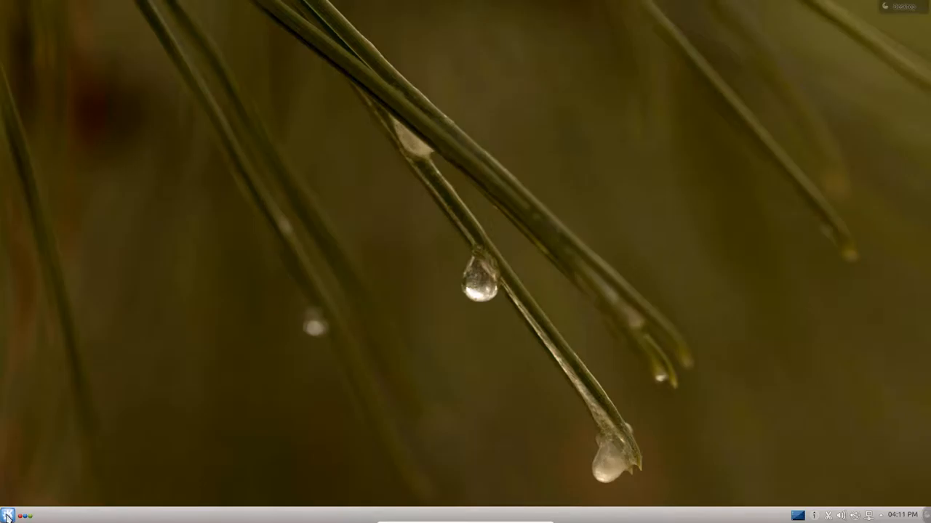
- Bring up the Kickoff application launcher on its favourites list
{"action": "left_click", "coordinate": [9, 515]}
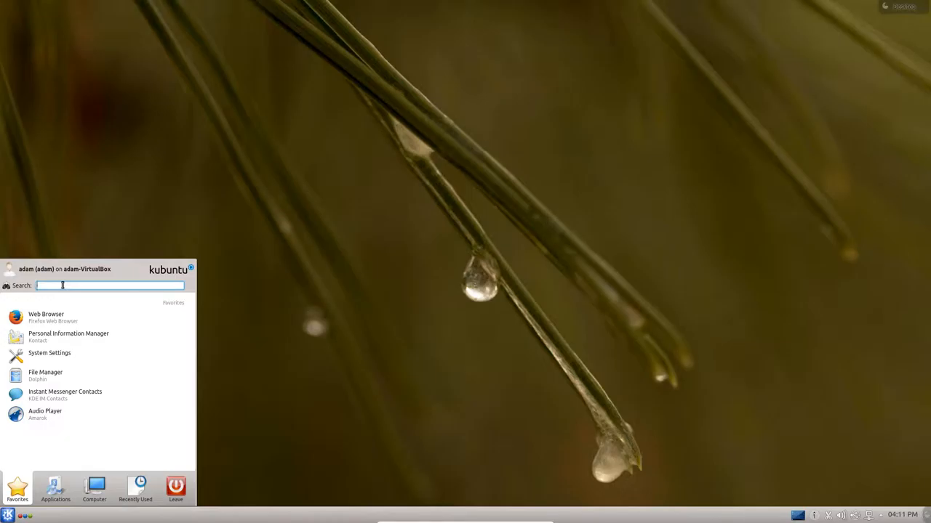
{"action": "mouse_move", "coordinate": [65, 396]}
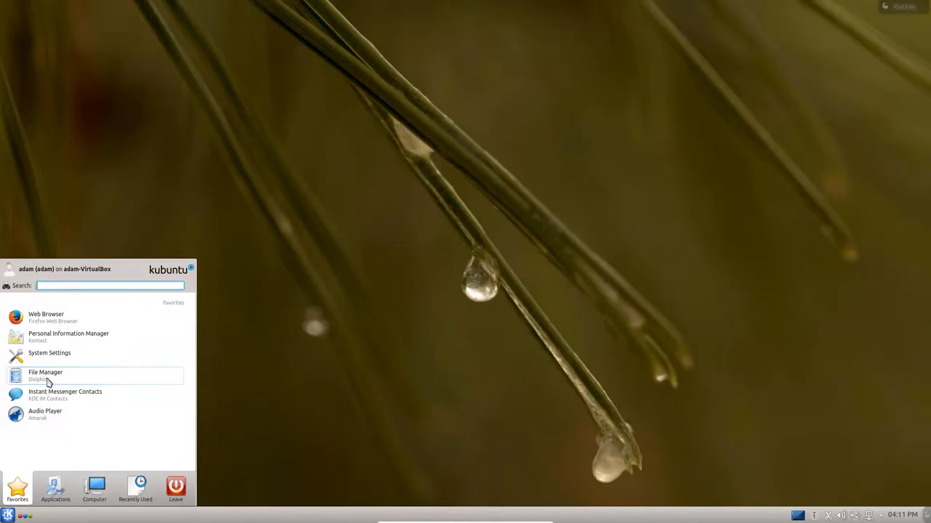
- Launch Dolphin on the home folder, centre its window, and browse its View and Settings menus
{"action": "left_click", "coordinate": [46, 375]}
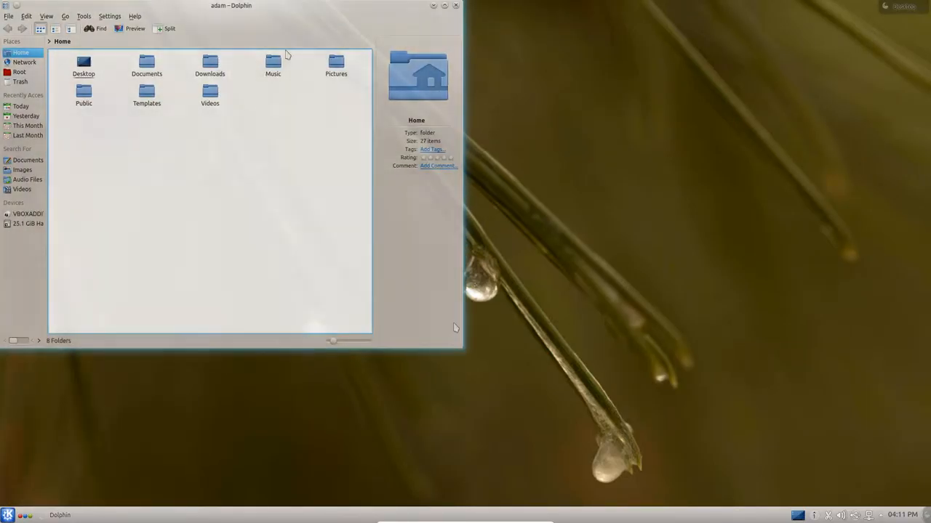
{"action": "left_click_drag", "start_coordinate": [231, 6], "coordinate": [372, 61]}
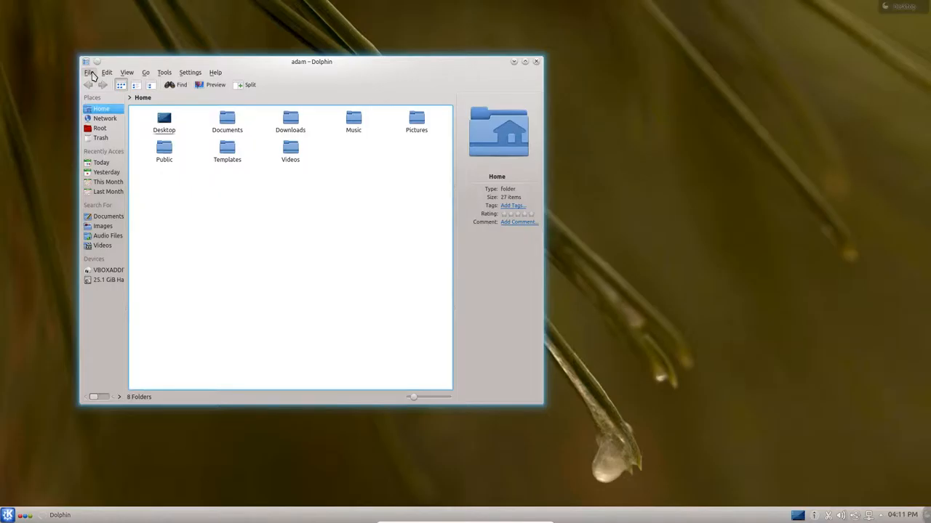
{"action": "mouse_move", "coordinate": [277, 75]}
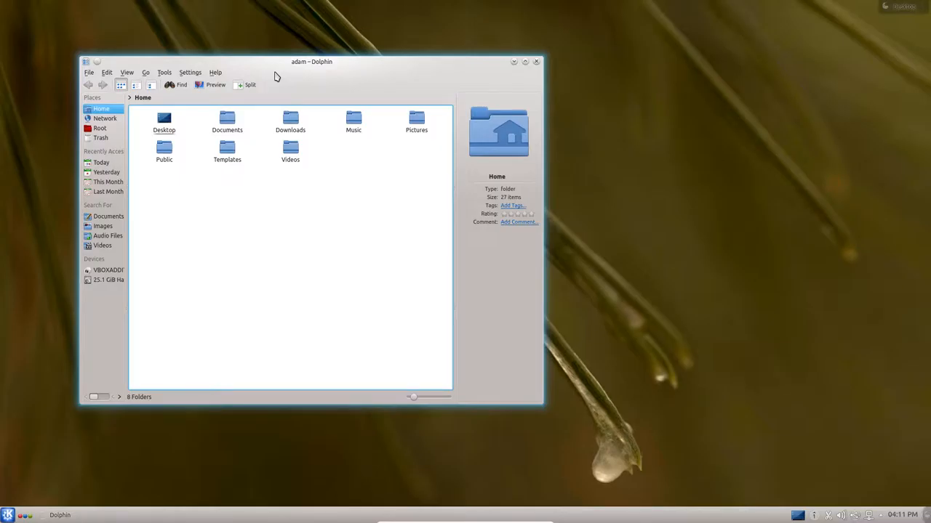
{"action": "mouse_move", "coordinate": [282, 77]}
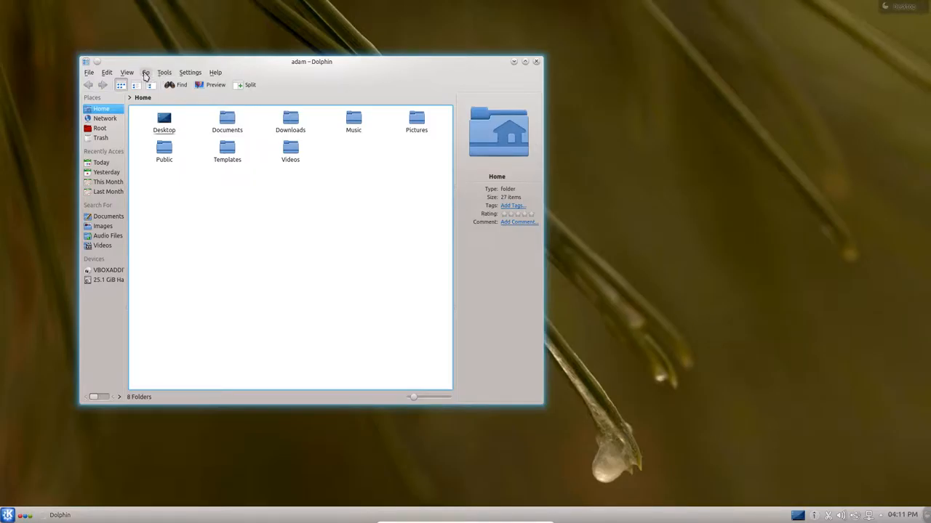
{"action": "left_click", "coordinate": [126, 73]}
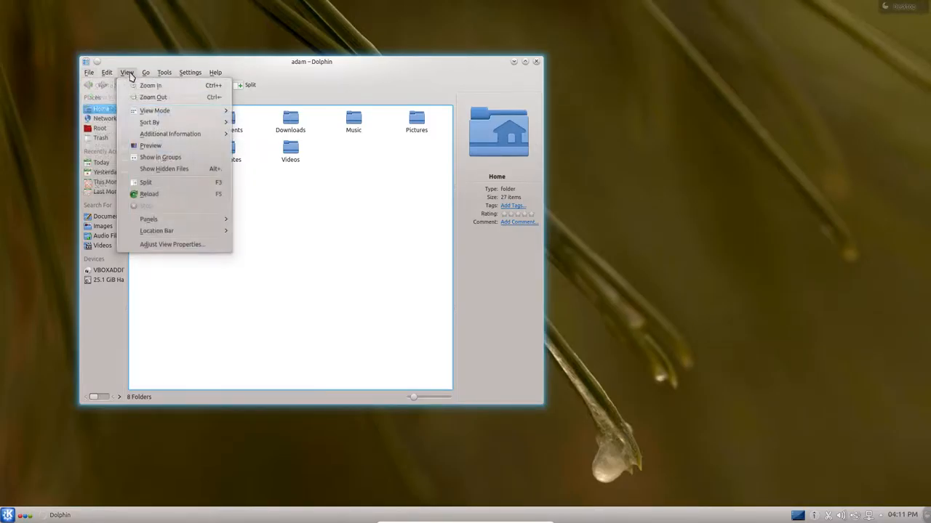
{"action": "left_click", "coordinate": [191, 73]}
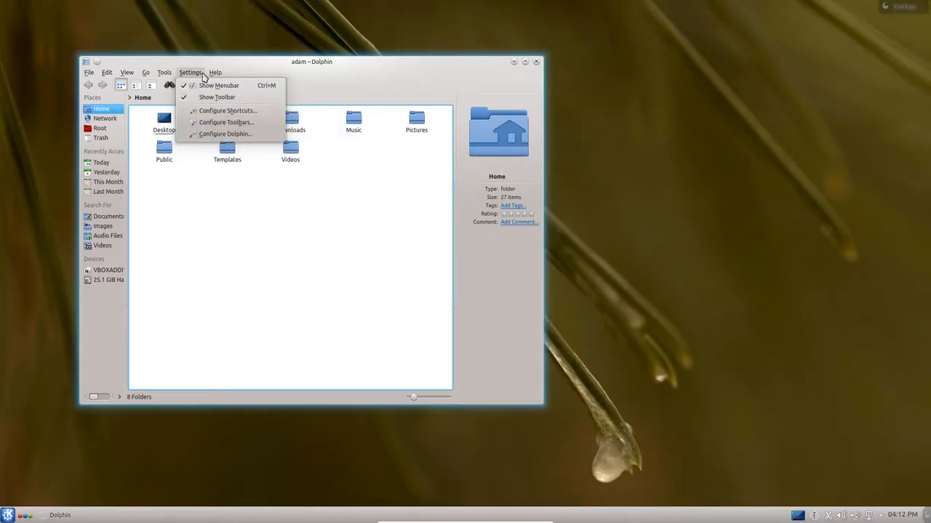
{"action": "left_click", "coordinate": [226, 134]}
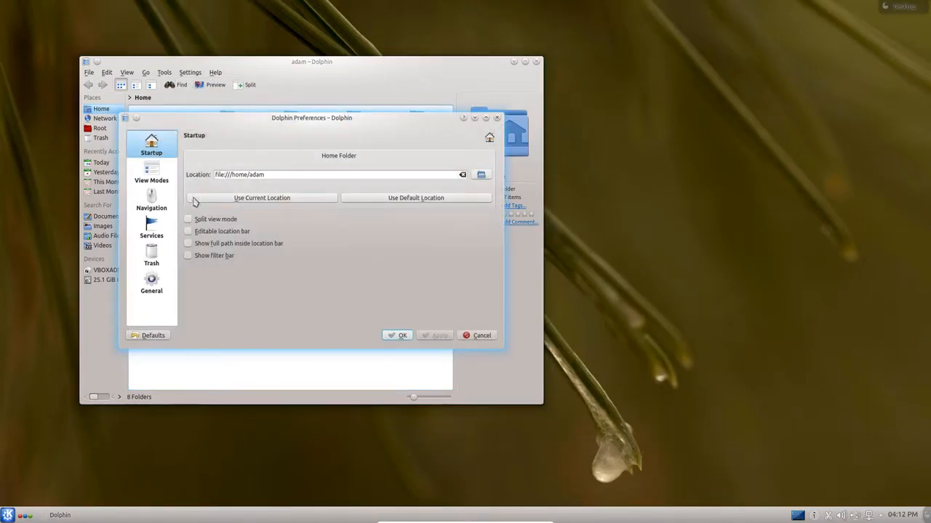
{"action": "left_click", "coordinate": [151, 175]}
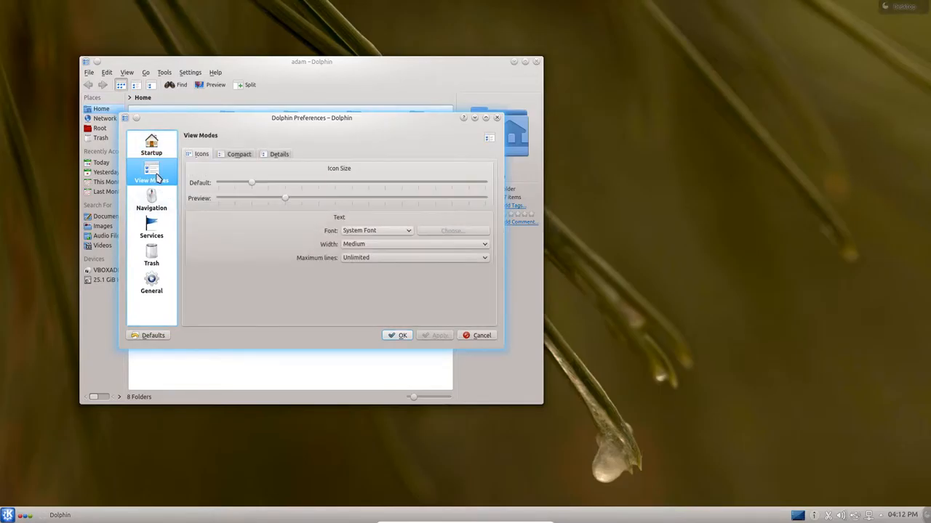
{"action": "left_click", "coordinate": [279, 154]}
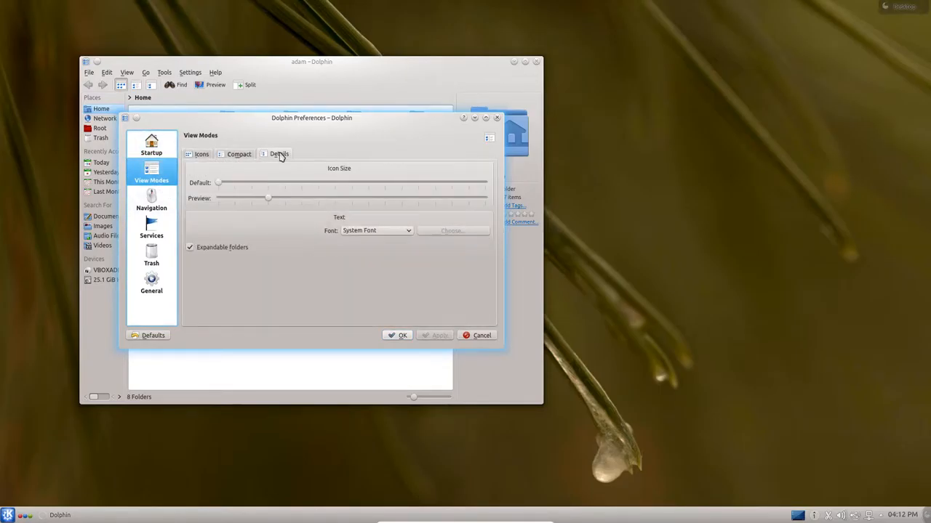
{"action": "left_click", "coordinate": [151, 200]}
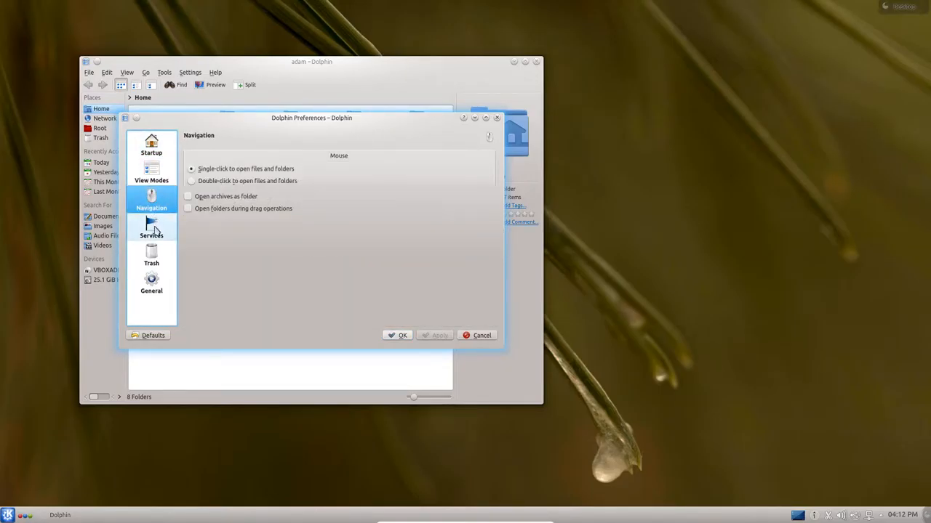
{"action": "left_click", "coordinate": [151, 225]}
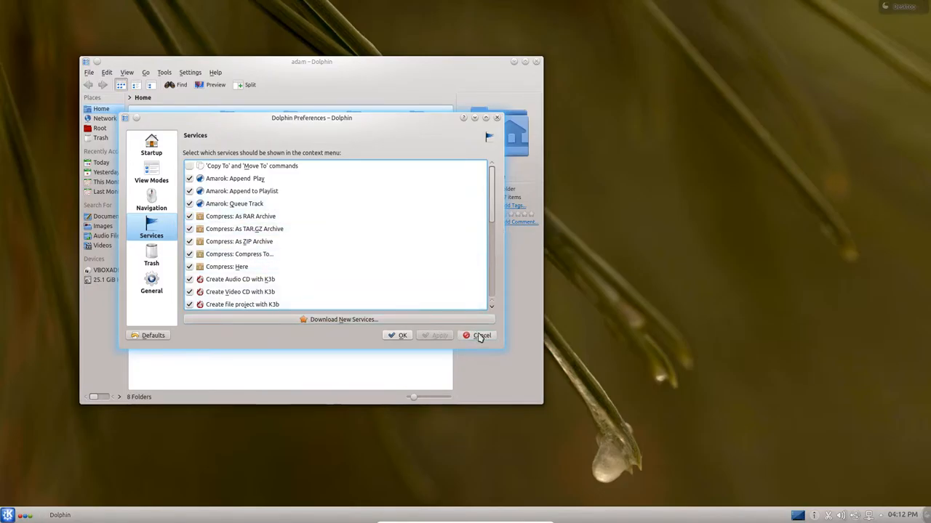
{"action": "left_click", "coordinate": [477, 334]}
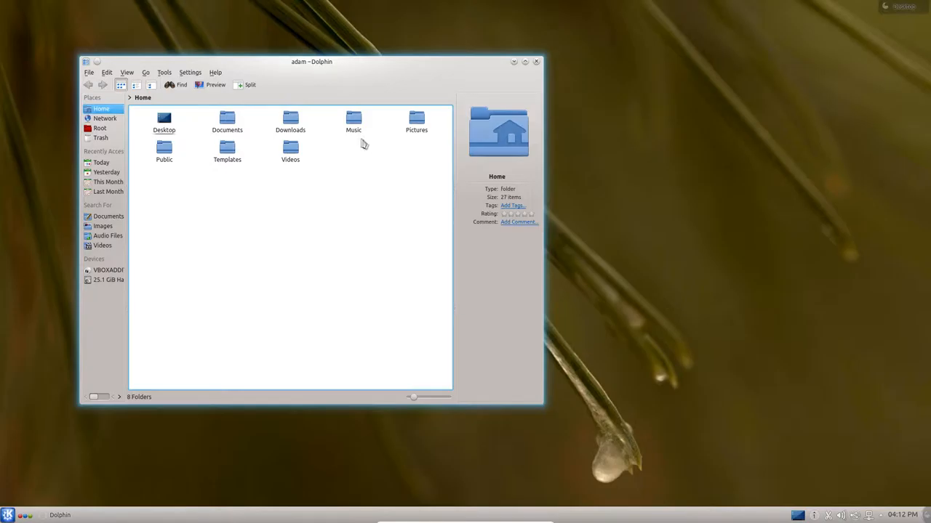
- Search Kickoff for 'sett', briefly visit Advanced Settings, then launch System Settings
{"action": "left_click", "coordinate": [9, 515]}
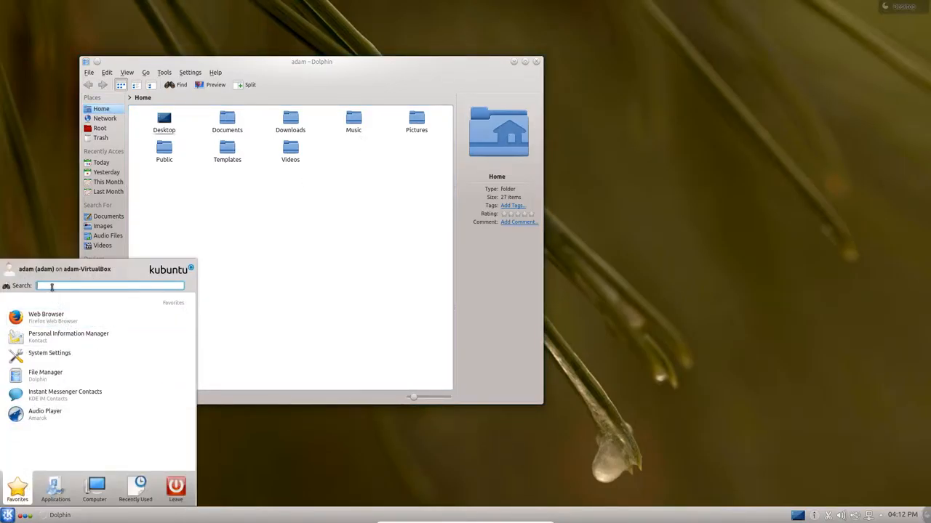
{"action": "type", "text": "setti"}
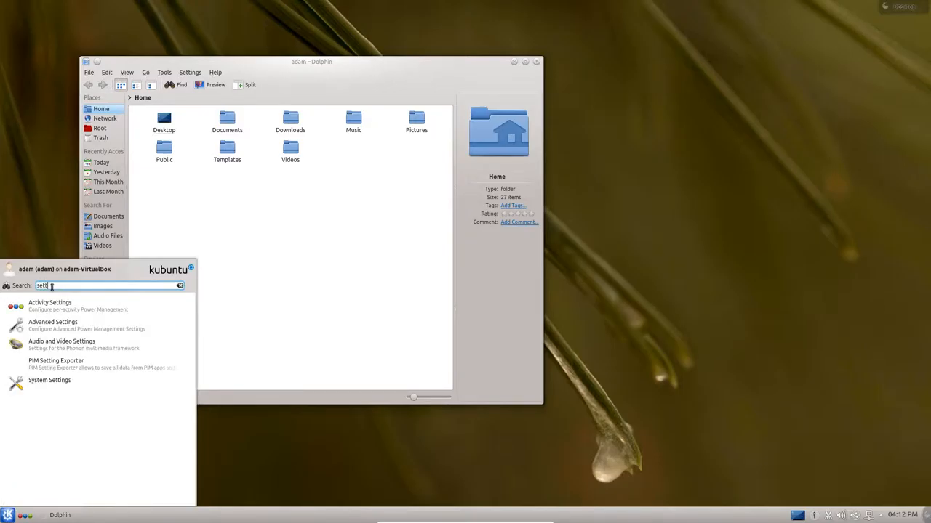
{"action": "mouse_move", "coordinate": [61, 326]}
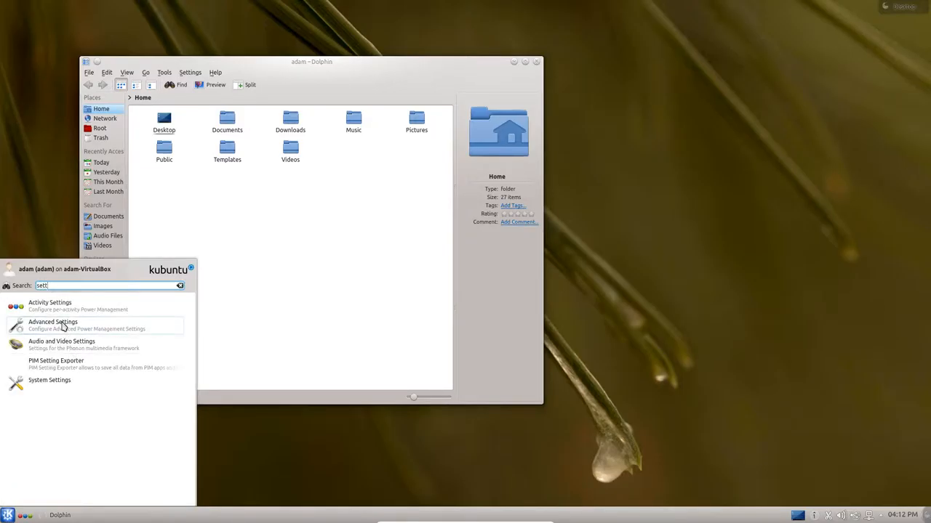
{"action": "left_click", "coordinate": [53, 326]}
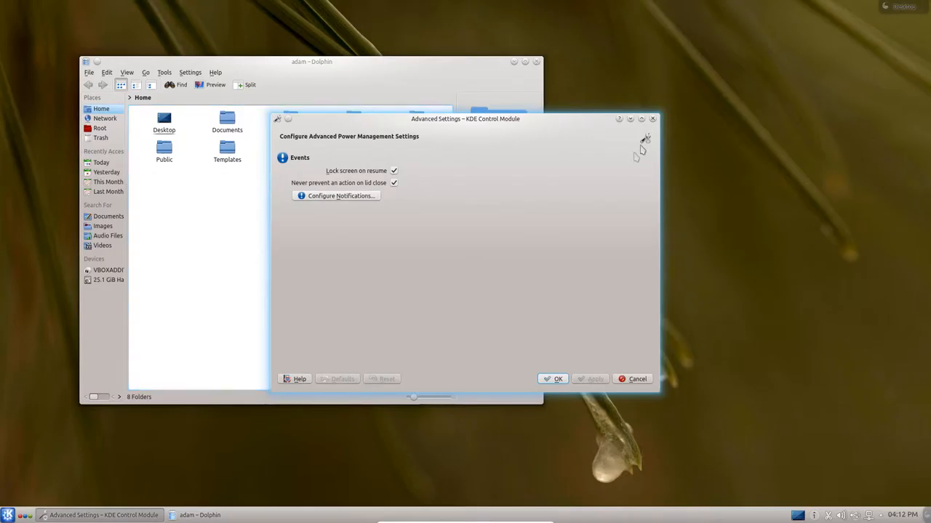
{"action": "left_click", "coordinate": [9, 514]}
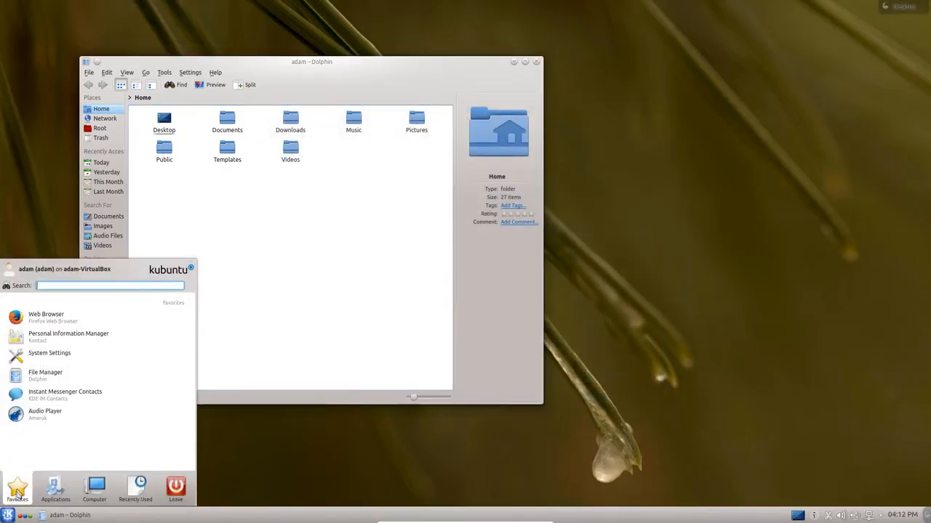
{"action": "type", "text": "sett"}
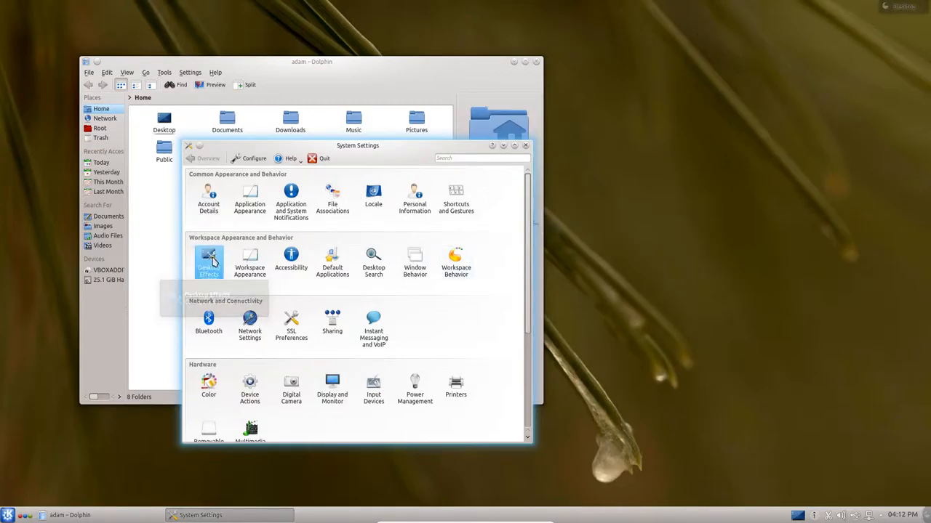
{"action": "left_click", "coordinate": [209, 258]}
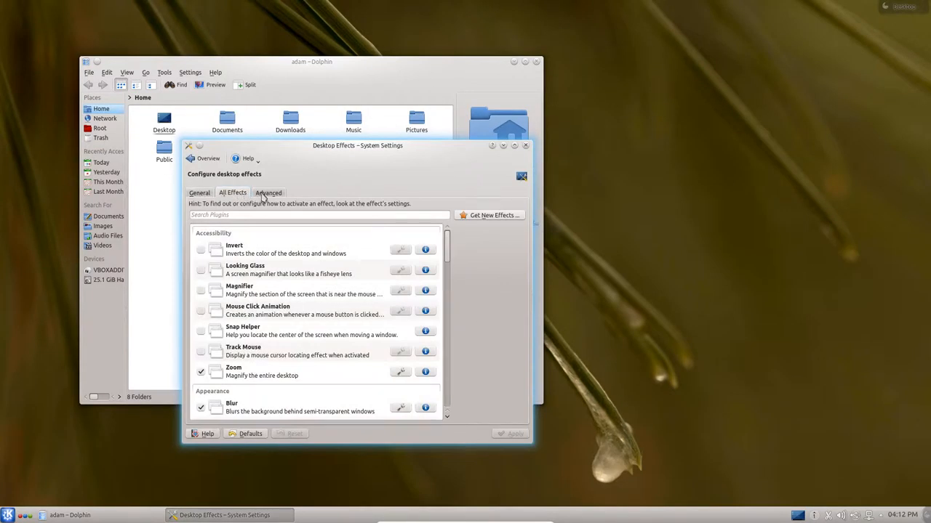
{"action": "mouse_move", "coordinate": [244, 196]}
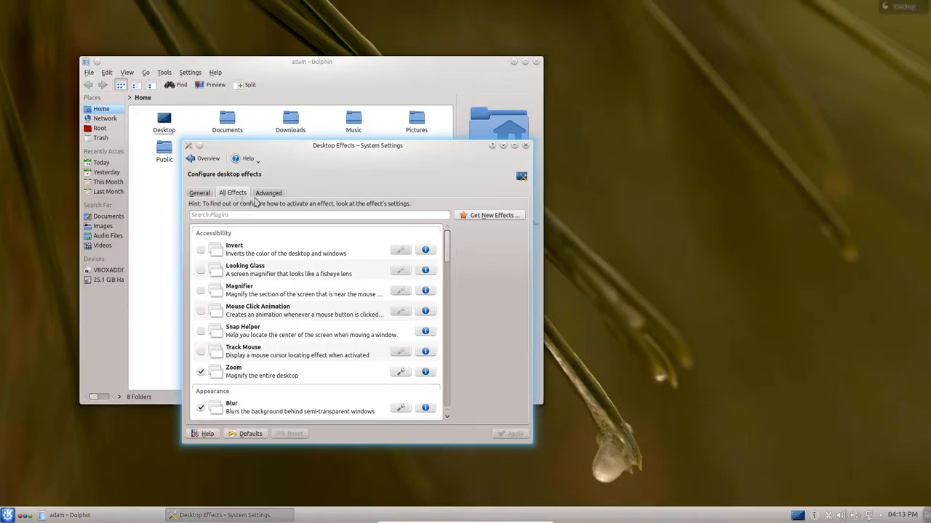
{"action": "left_click", "coordinate": [199, 192]}
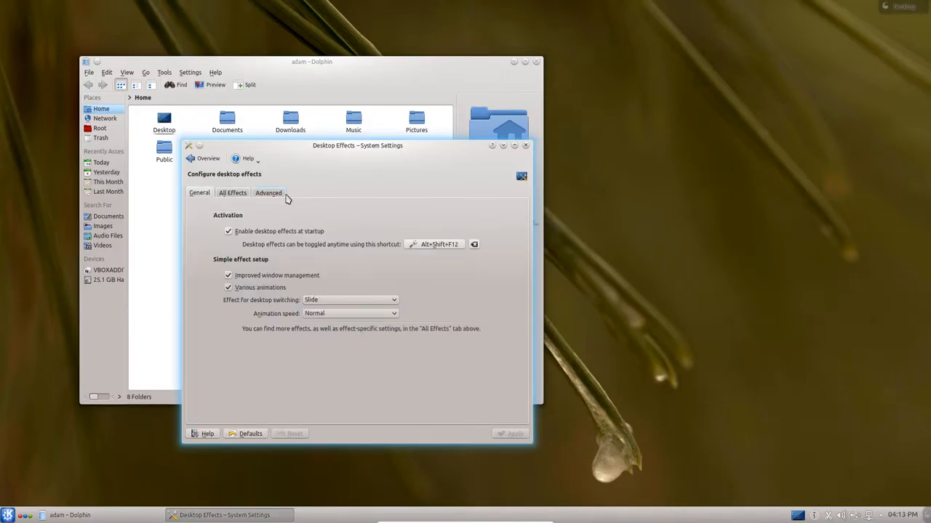
{"action": "left_click", "coordinate": [210, 157]}
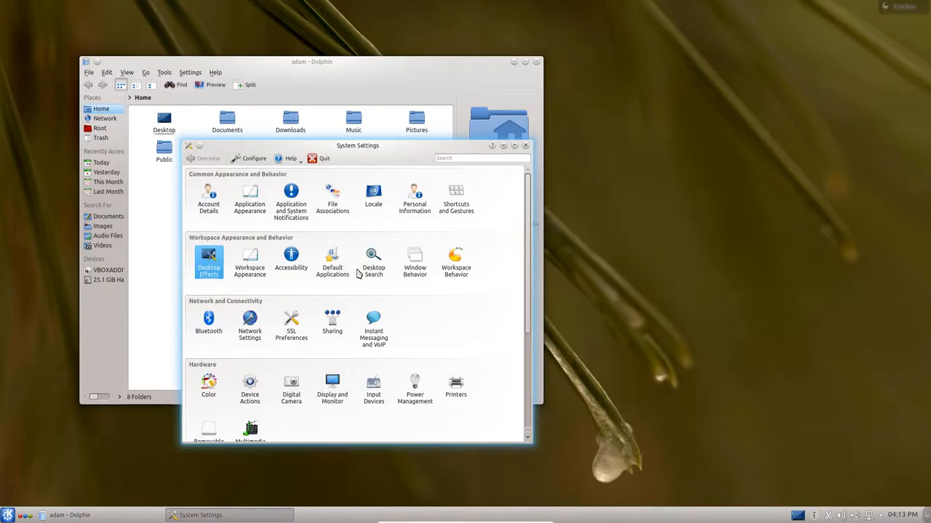
{"action": "mouse_move", "coordinate": [332, 262]}
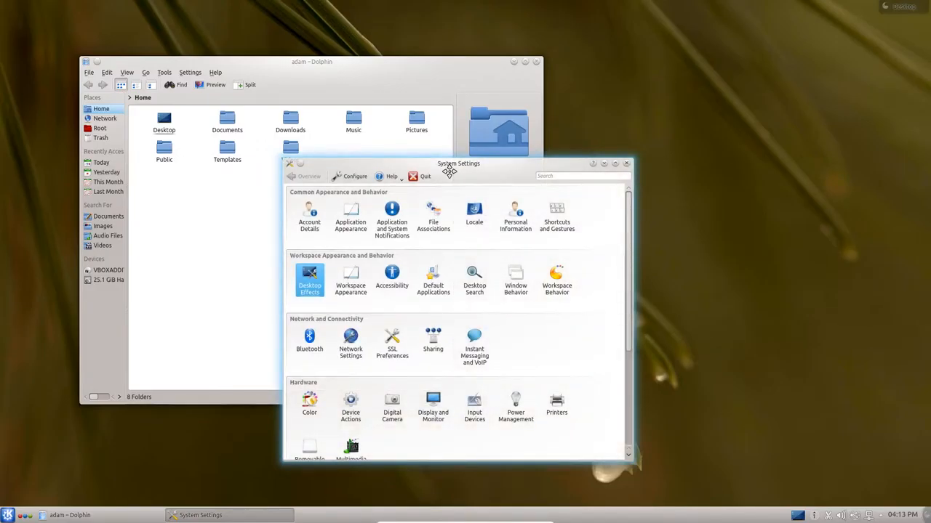
{"action": "mouse_move", "coordinate": [351, 279]}
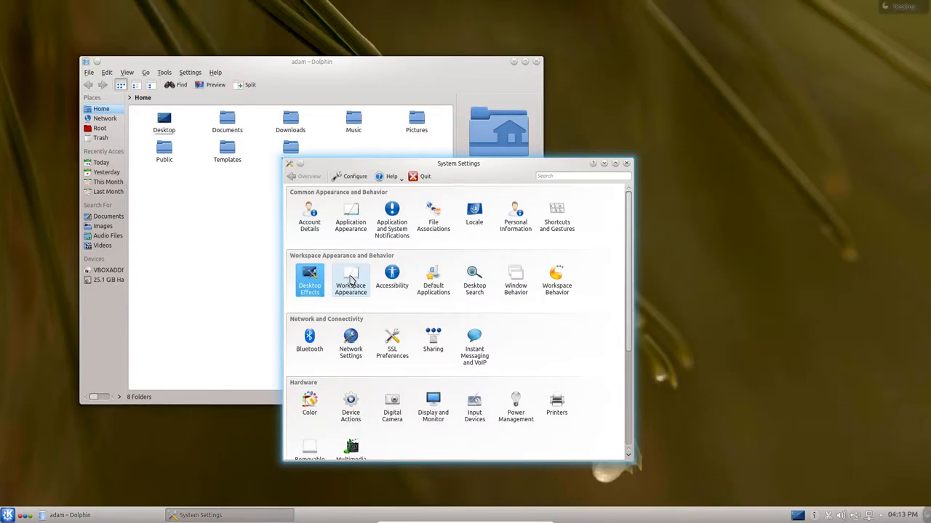
{"action": "mouse_move", "coordinate": [359, 301]}
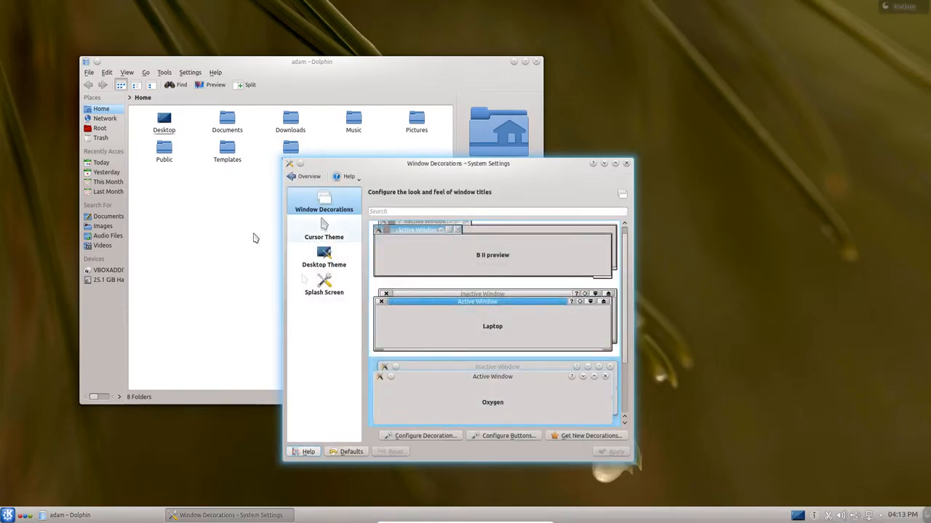
- Browse Desktop Effects' All Effects list and Window Behavior's Titlebar Actions and Advanced pages, then return to the overview
{"action": "left_click", "coordinate": [323, 230]}
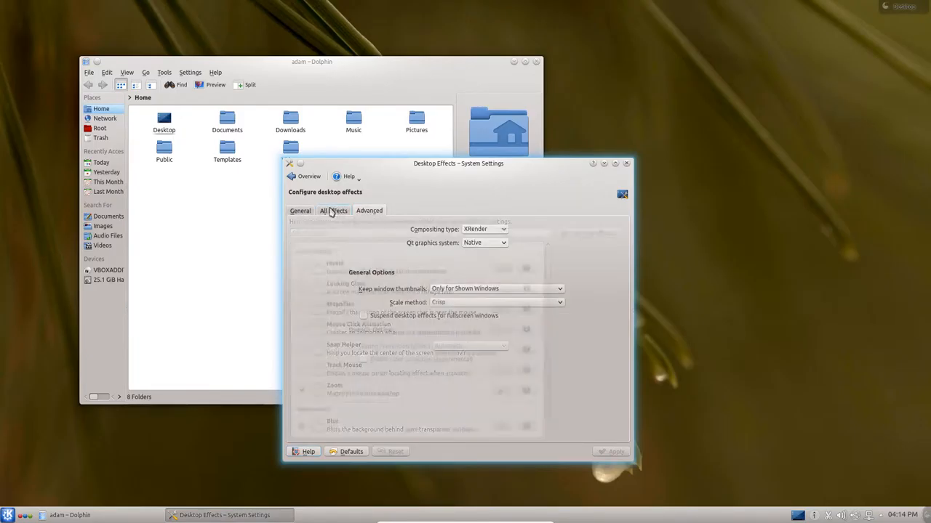
{"action": "left_click", "coordinate": [306, 176]}
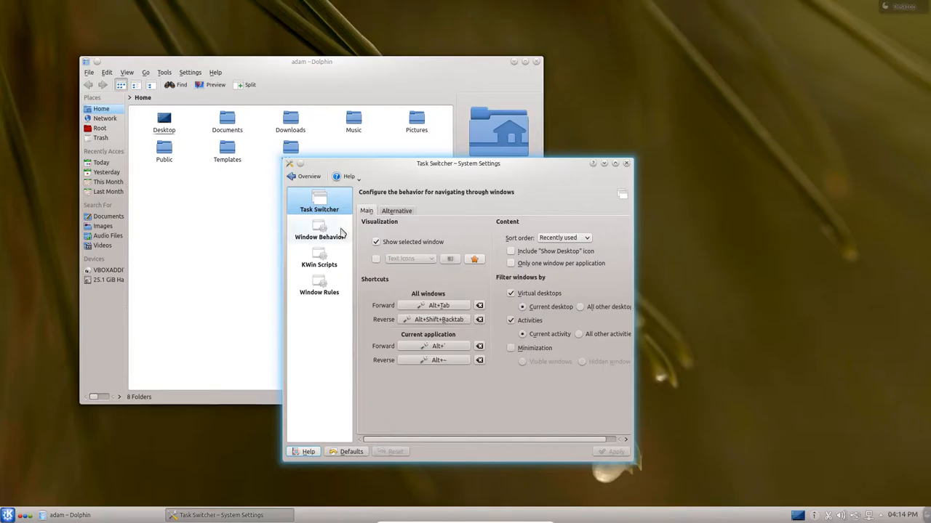
{"action": "left_click", "coordinate": [320, 232]}
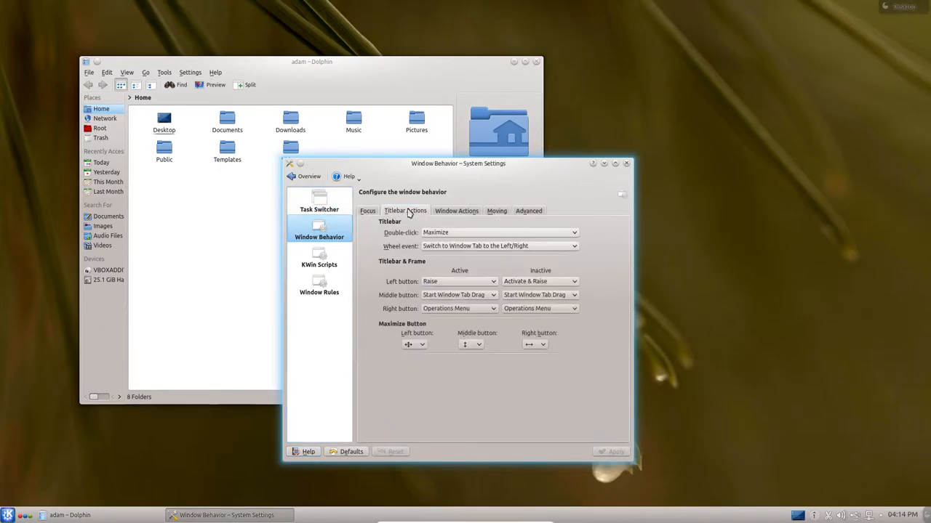
{"action": "left_click", "coordinate": [497, 211]}
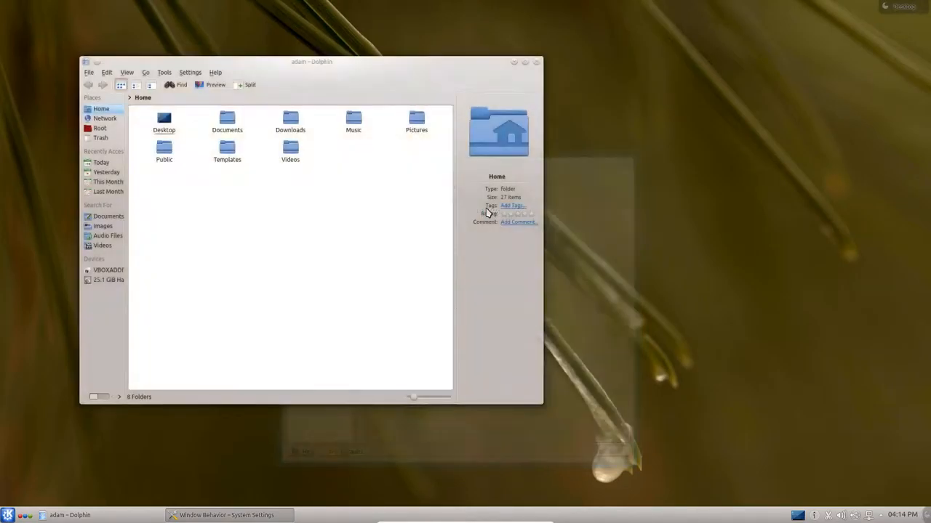
{"action": "left_click", "coordinate": [228, 514]}
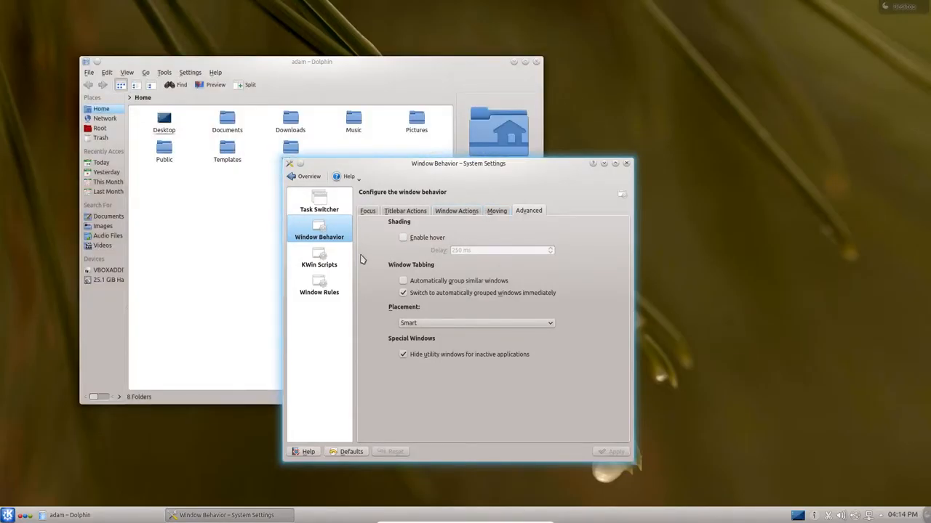
{"action": "left_click", "coordinate": [306, 176]}
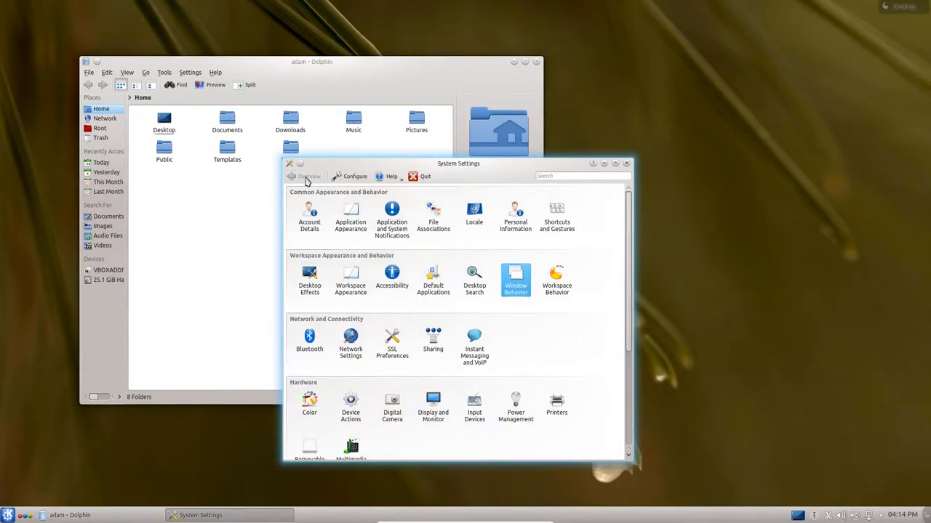
{"action": "mouse_move", "coordinate": [555, 280]}
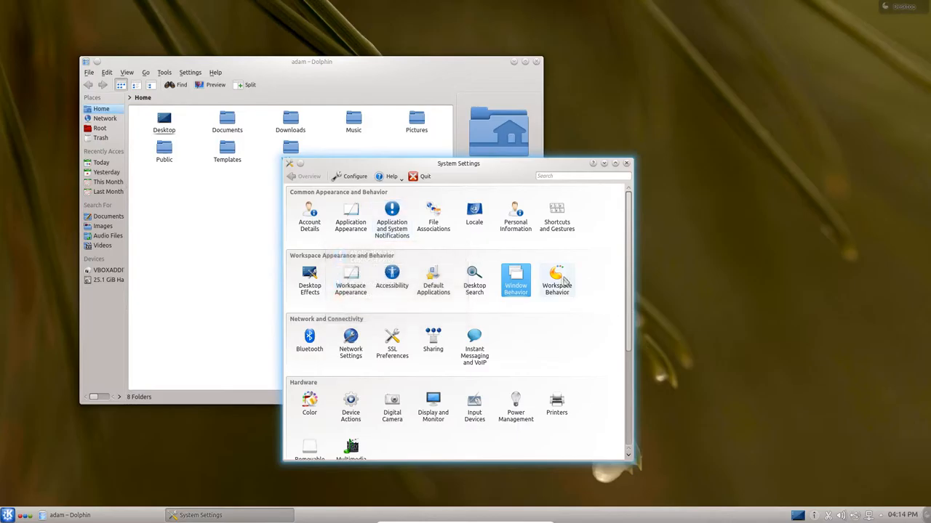
{"action": "mouse_move", "coordinate": [604, 279]}
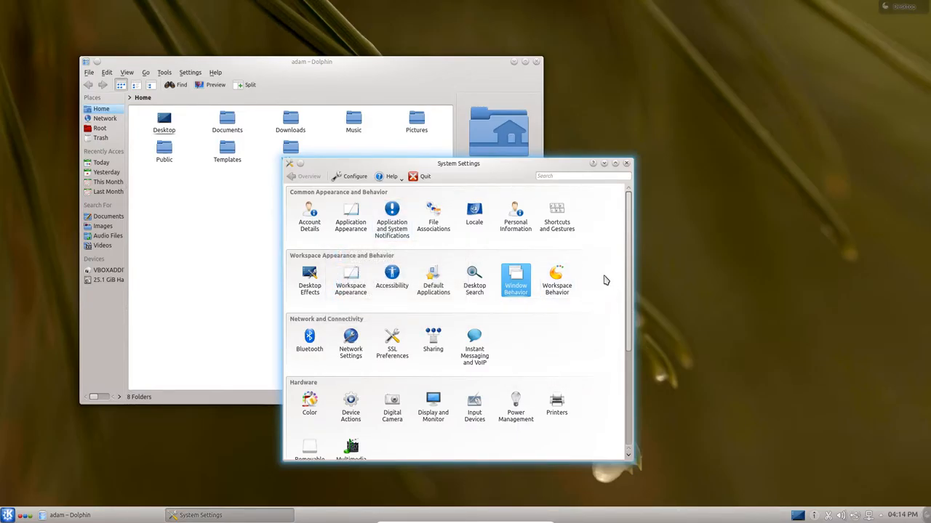
{"action": "mouse_move", "coordinate": [562, 334]}
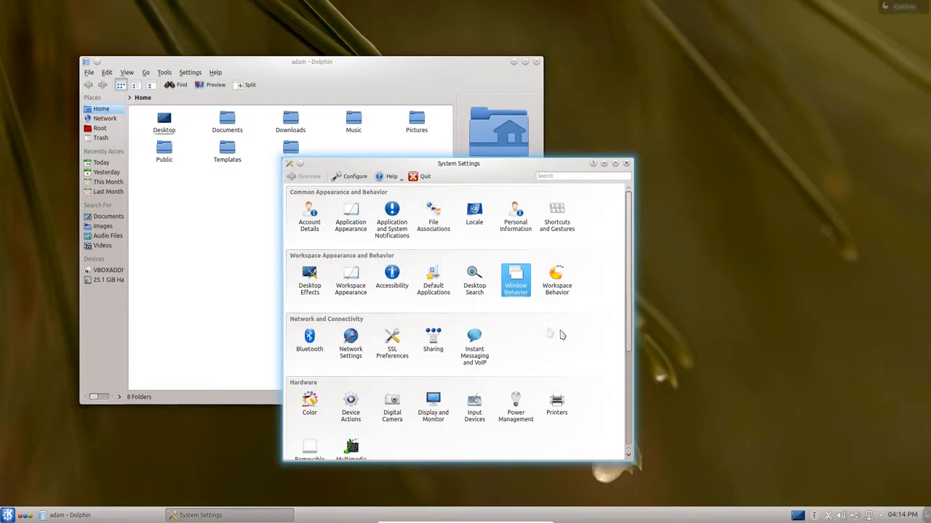
{"action": "mouse_move", "coordinate": [556, 279]}
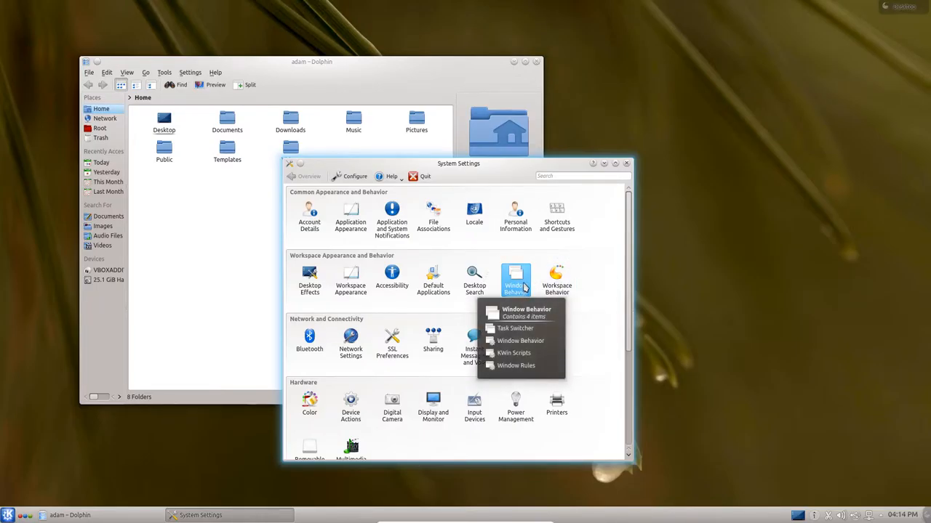
- Set the Task Switcher visualization to Cover Switch and apply it
{"action": "left_click", "coordinate": [515, 328]}
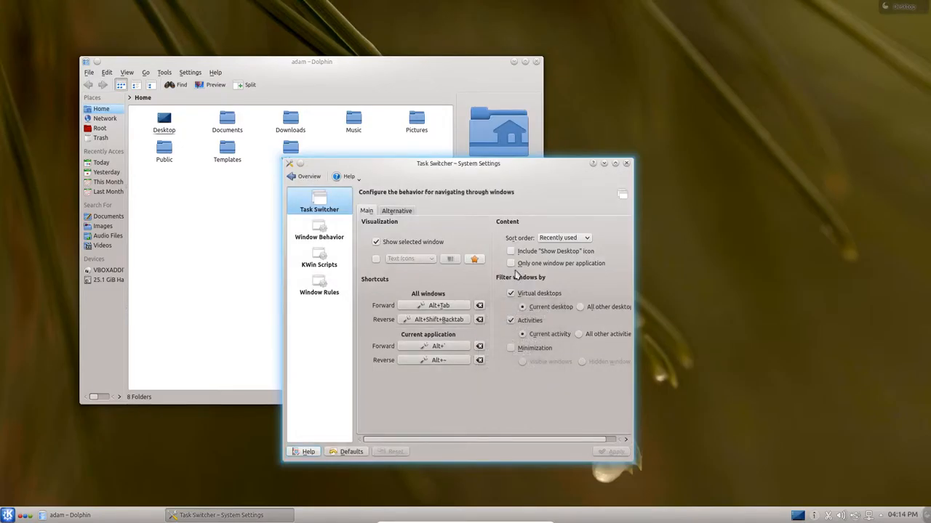
{"action": "mouse_move", "coordinate": [437, 306]}
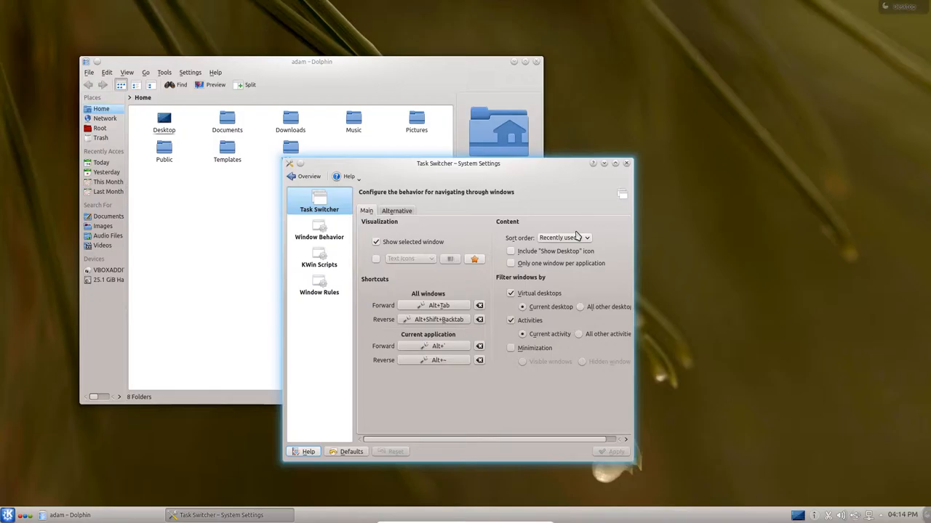
{"action": "mouse_move", "coordinate": [457, 216]}
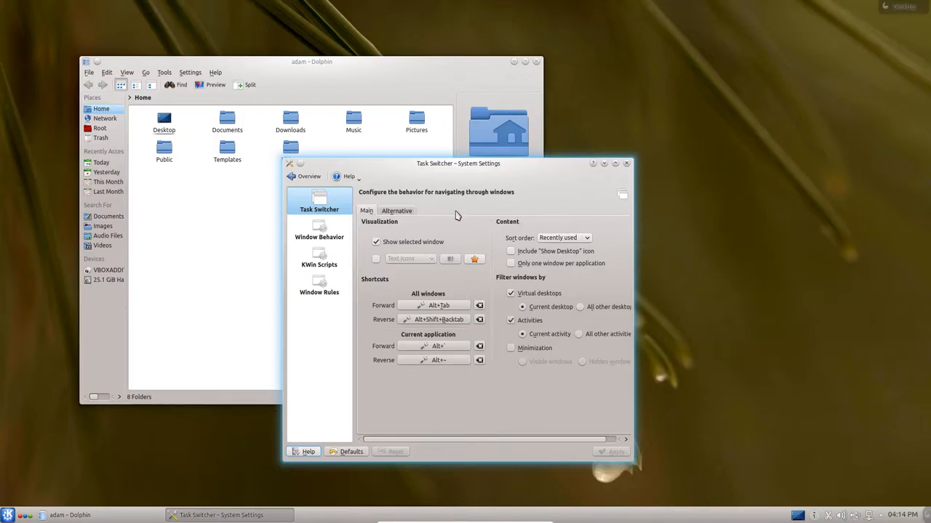
{"action": "mouse_move", "coordinate": [416, 211]}
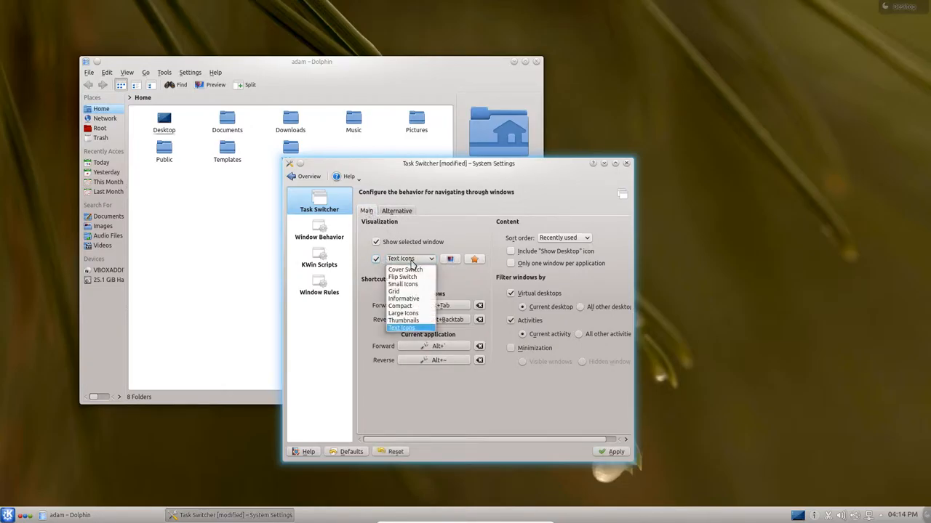
{"action": "left_click", "coordinate": [405, 269]}
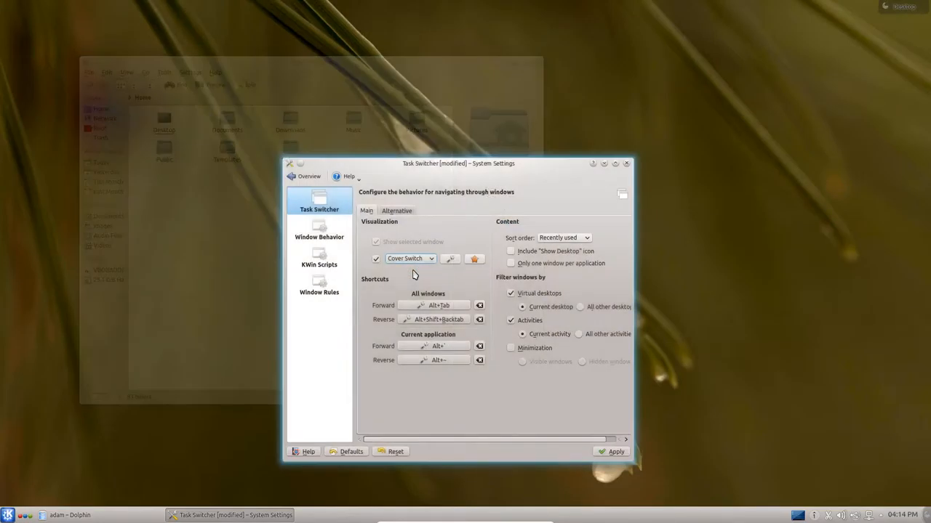
{"action": "left_click", "coordinate": [69, 515]}
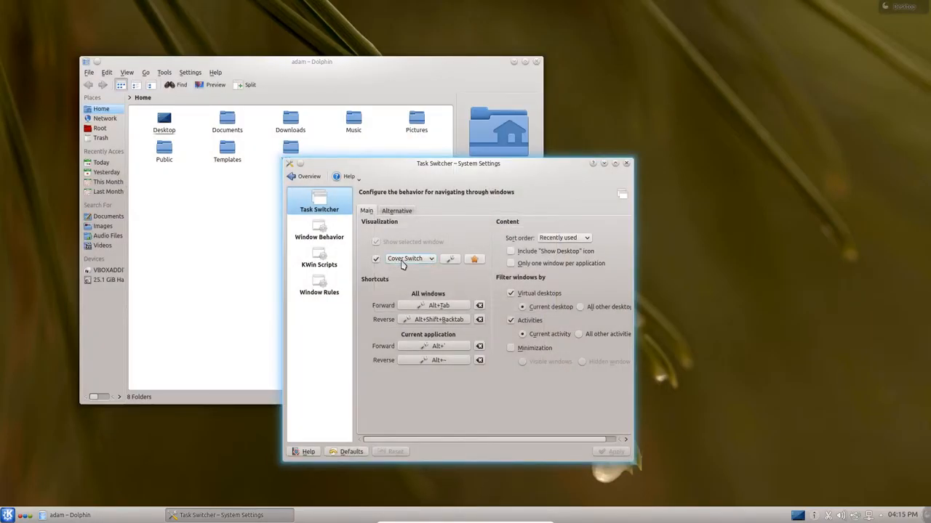
- Turn the window-switching effect off again, test Alt+Tab, and bring up the launcher
{"action": "left_click", "coordinate": [410, 258]}
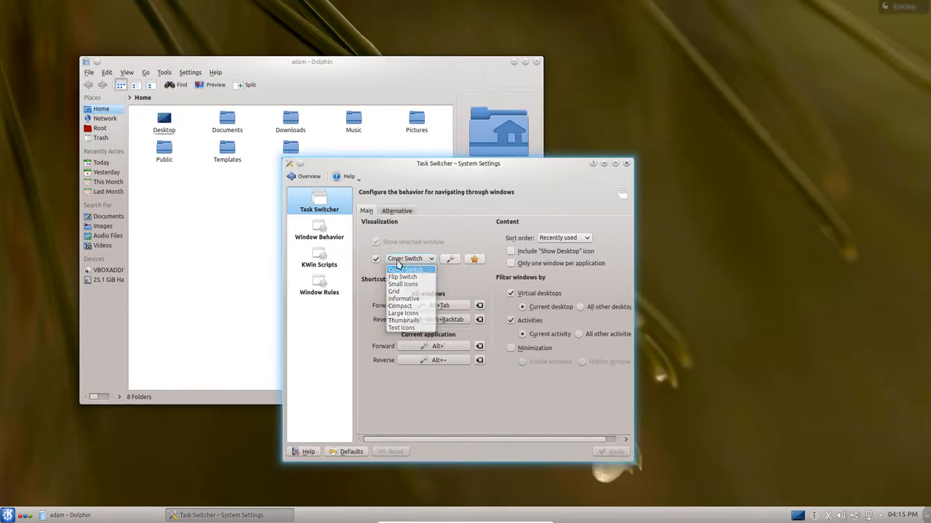
{"action": "left_click", "coordinate": [409, 269]}
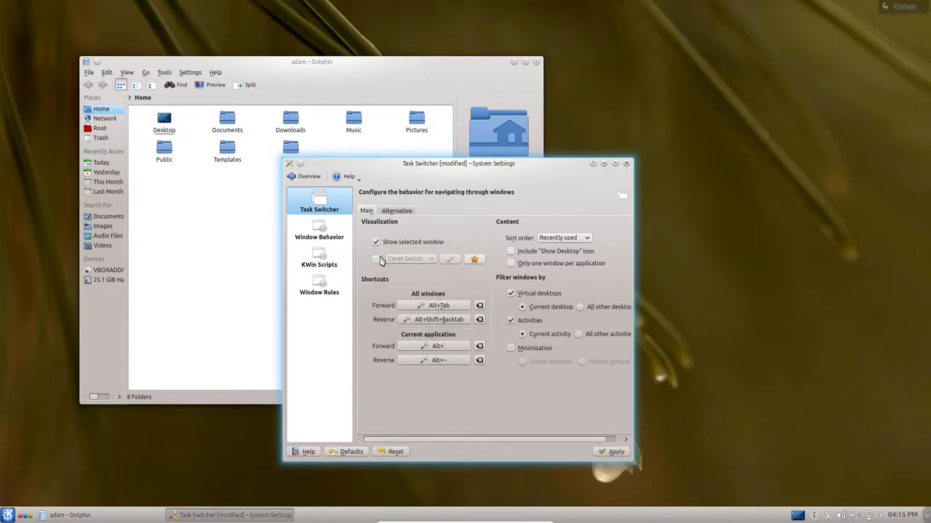
{"action": "key", "text": "alt+Tab"}
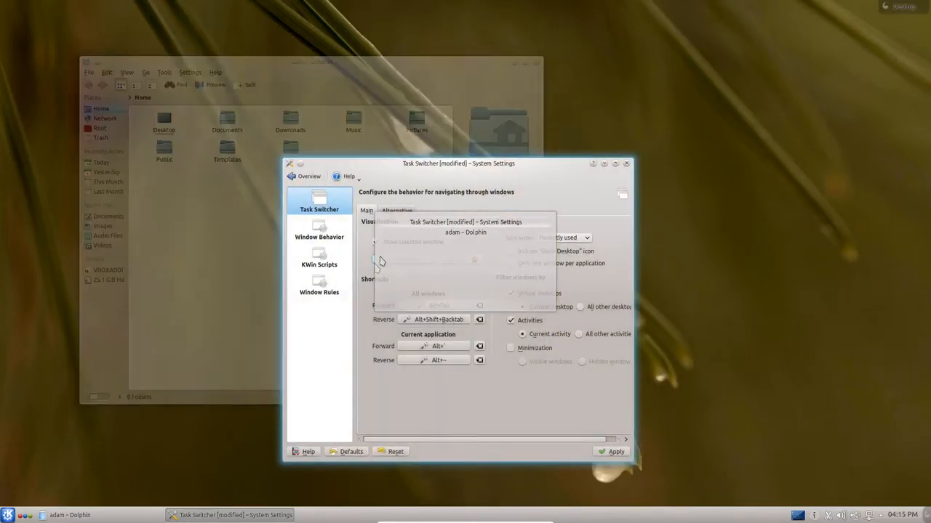
{"action": "left_click", "coordinate": [9, 515]}
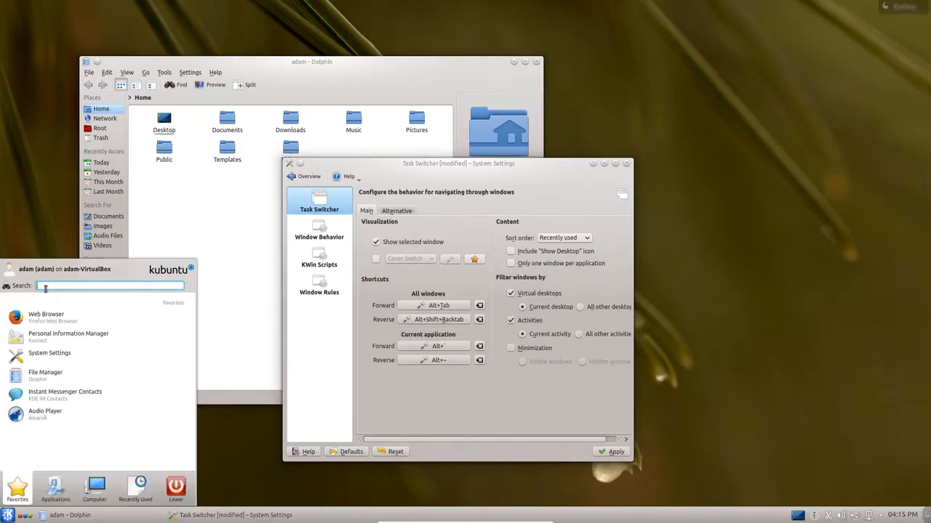
- Launch Kate from the Kickoff search and dismiss the Apply Settings prompt for unapplied changes
{"action": "type", "text": "kate"}
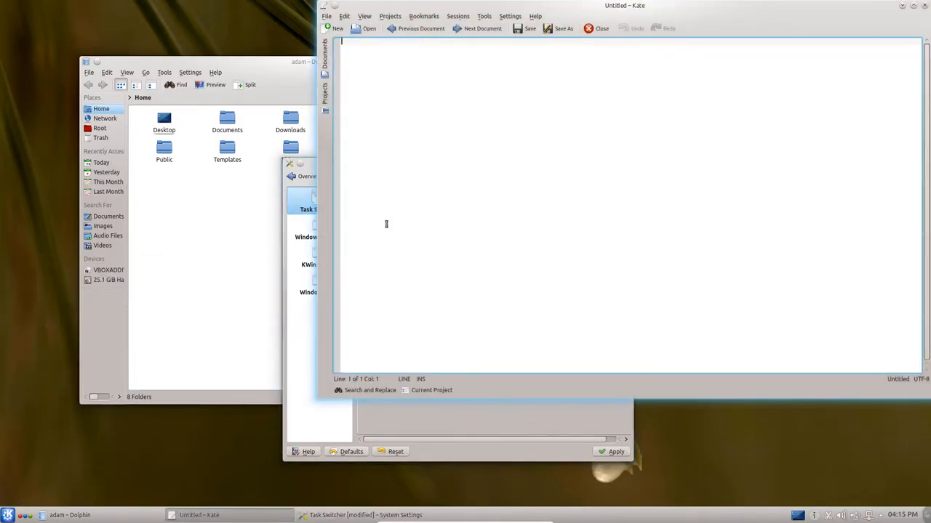
{"action": "key", "text": "Alt+Tab"}
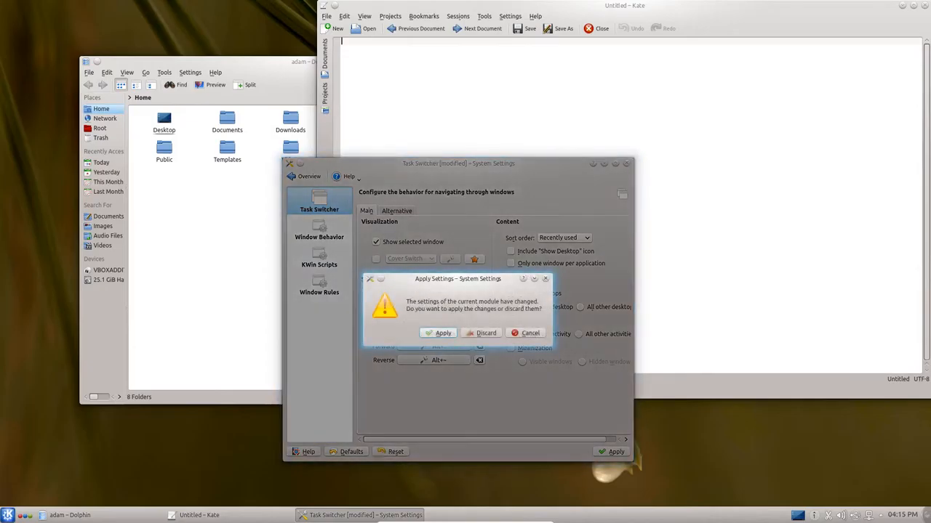
{"action": "left_click", "coordinate": [486, 333]}
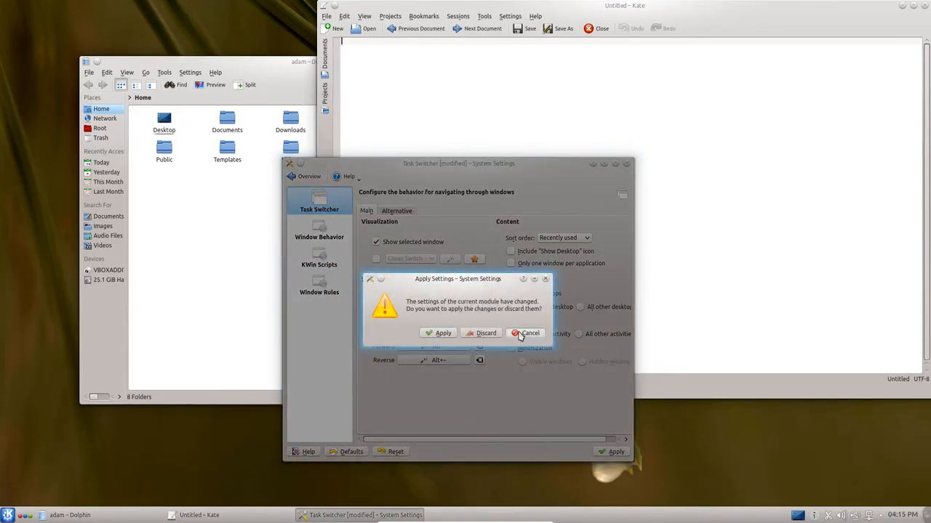
{"action": "left_click", "coordinate": [526, 333]}
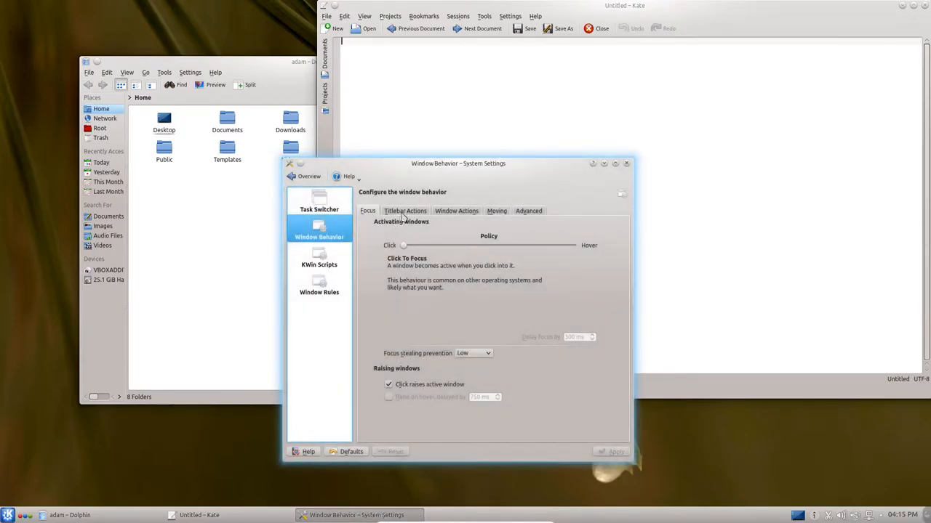
- Keep Maximize as the titlebar double-click action, glance at Advanced, and return to the overview
{"action": "left_click", "coordinate": [404, 211]}
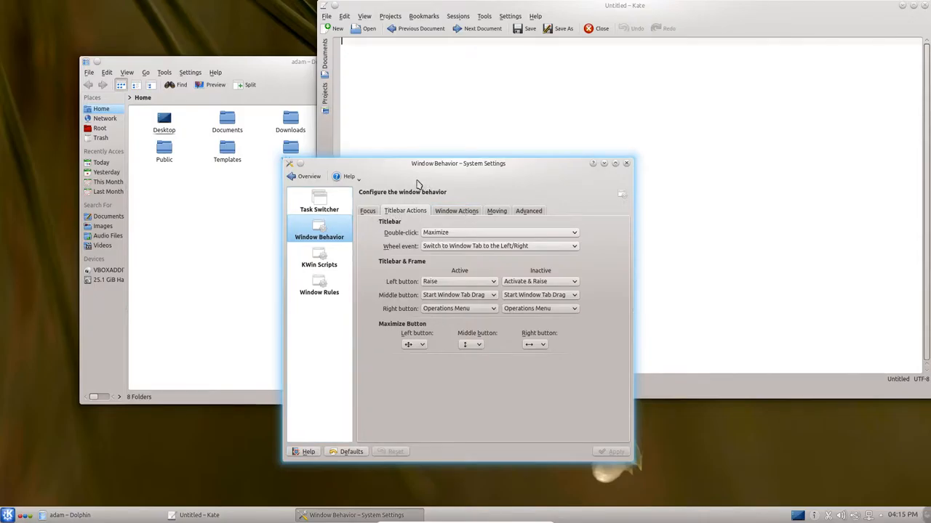
{"action": "left_click", "coordinate": [500, 233]}
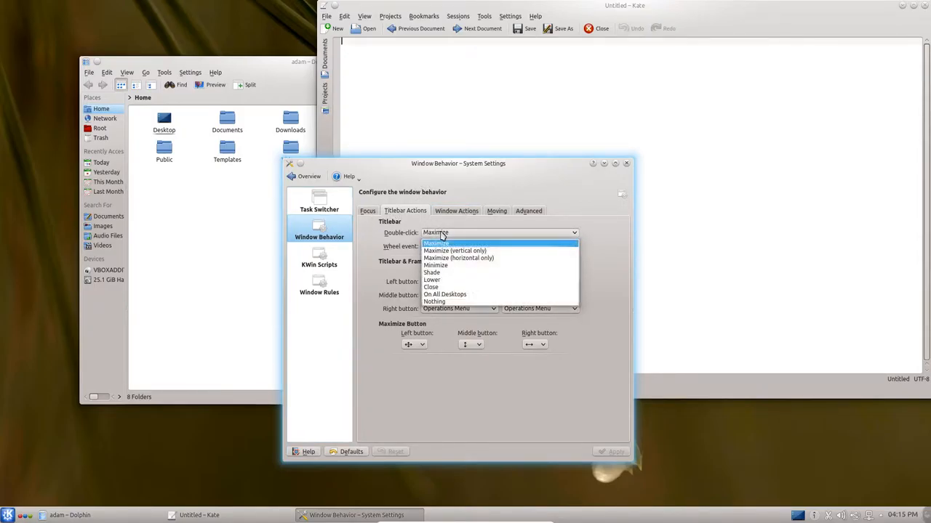
{"action": "left_click", "coordinate": [436, 243]}
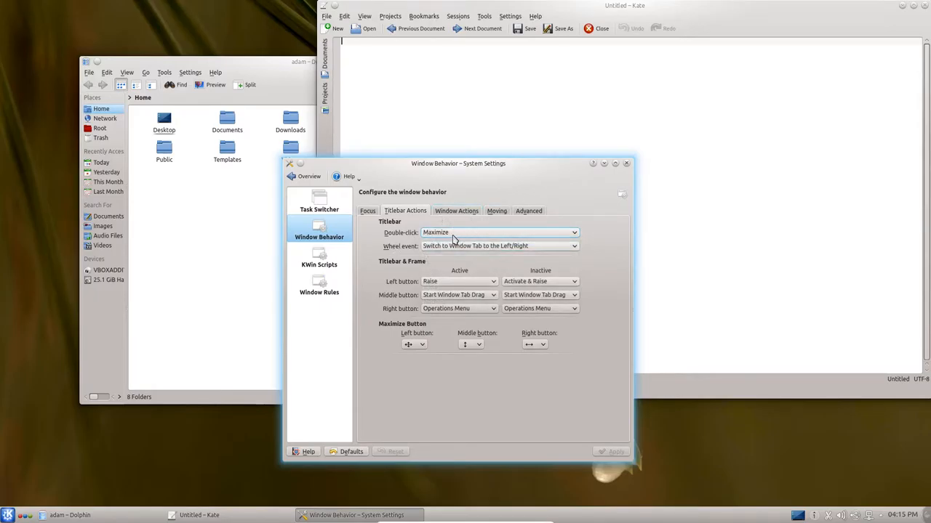
{"action": "left_click", "coordinate": [456, 210]}
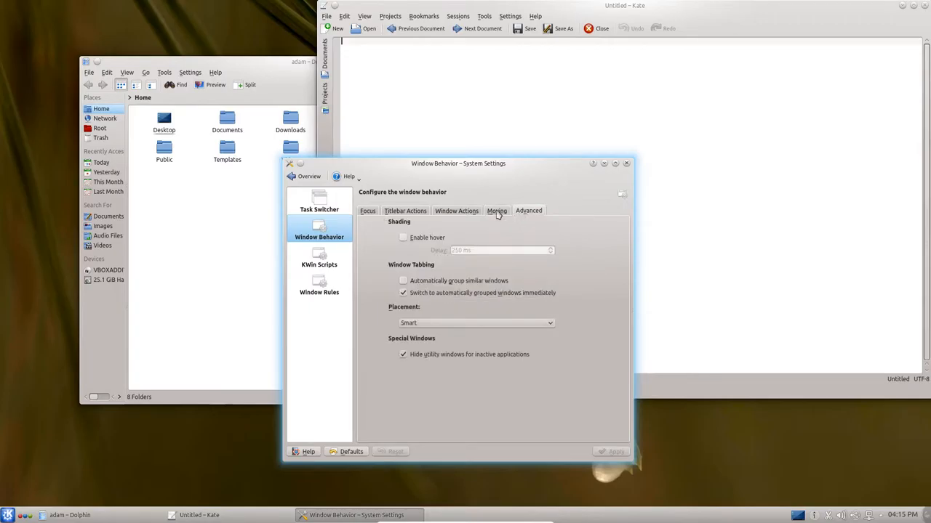
{"action": "left_click", "coordinate": [305, 176]}
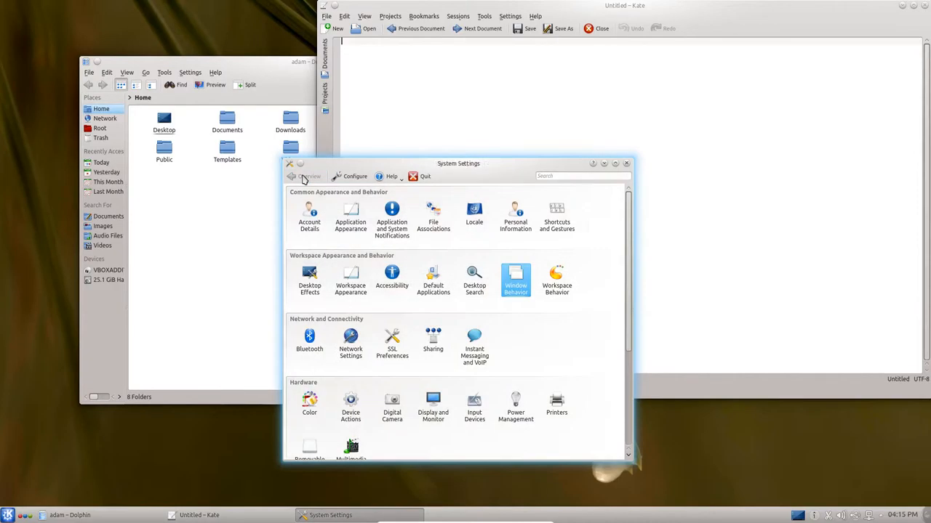
{"action": "mouse_move", "coordinate": [471, 261]}
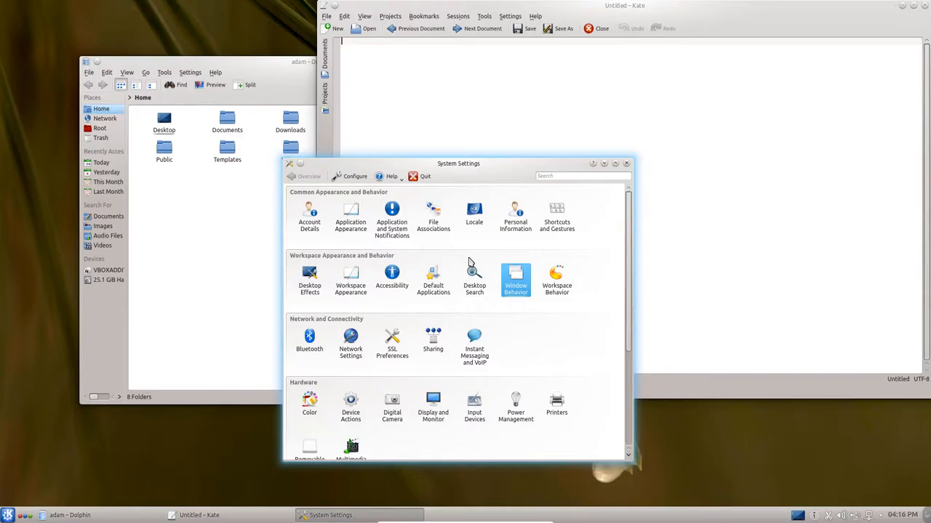
{"action": "left_click_drag", "start_coordinate": [458, 163], "coordinate": [343, 166]}
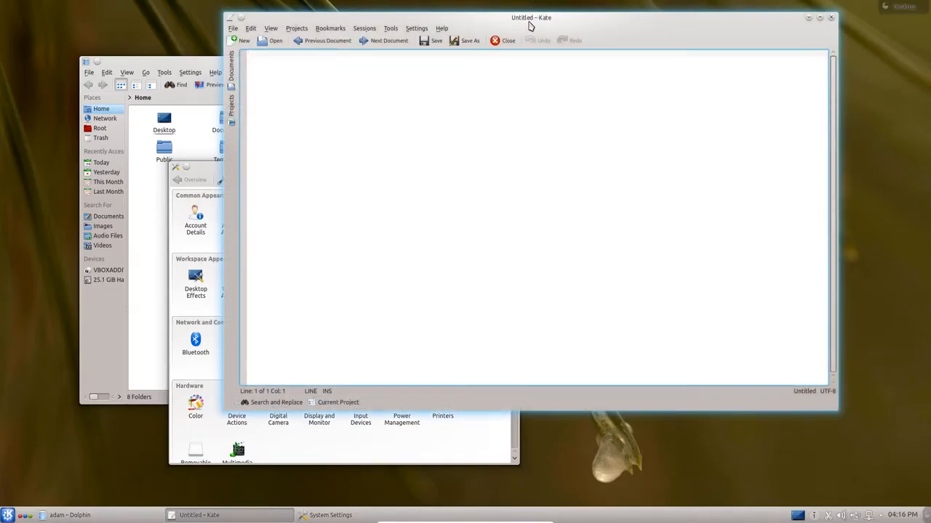
{"action": "mouse_move", "coordinate": [330, 29]}
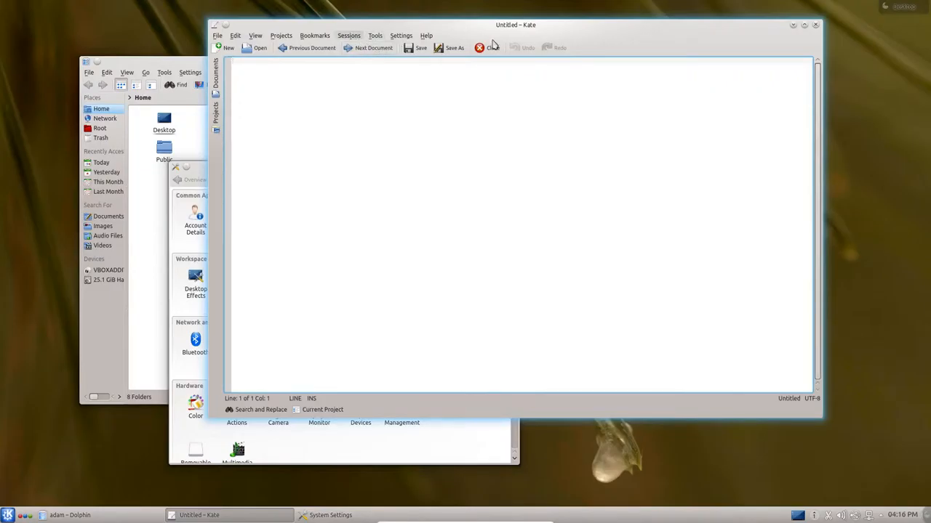
{"action": "mouse_move", "coordinate": [424, 35]}
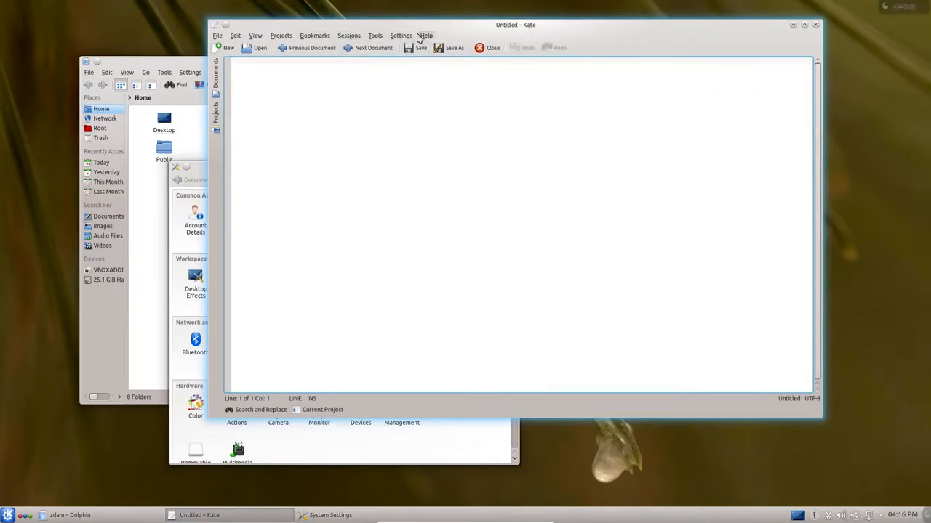
{"action": "mouse_move", "coordinate": [413, 34]}
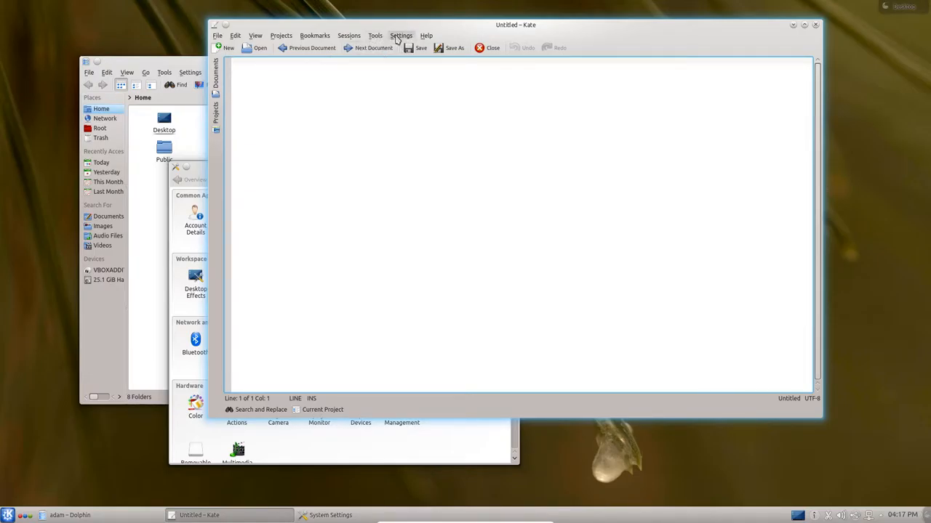
- Browse Kate's Projects, View, Edit and Settings menus, then bring System Settings back in front
{"action": "left_click", "coordinate": [281, 35]}
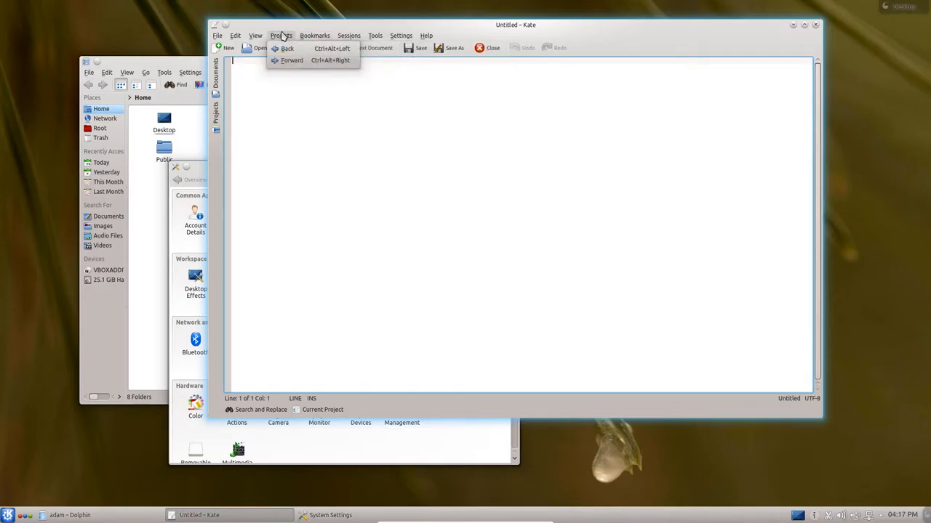
{"action": "left_click", "coordinate": [256, 35]}
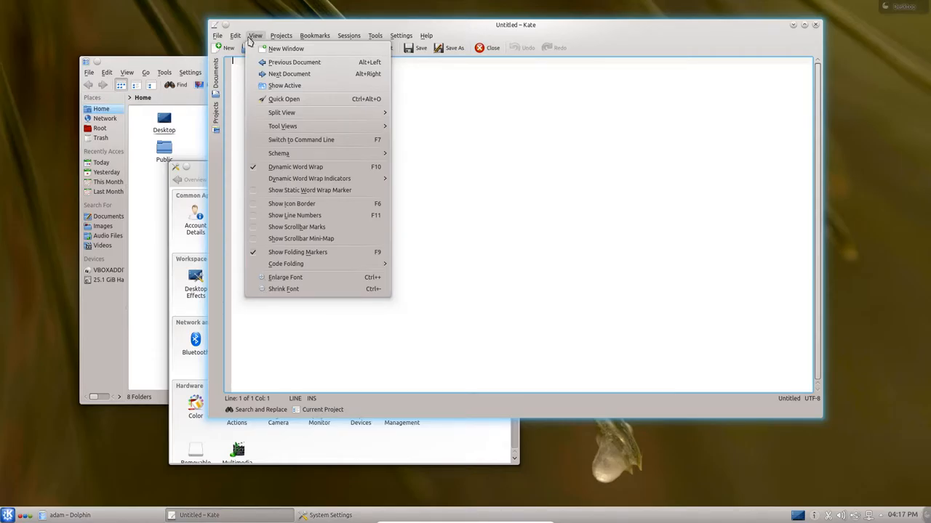
{"action": "left_click", "coordinate": [236, 35]}
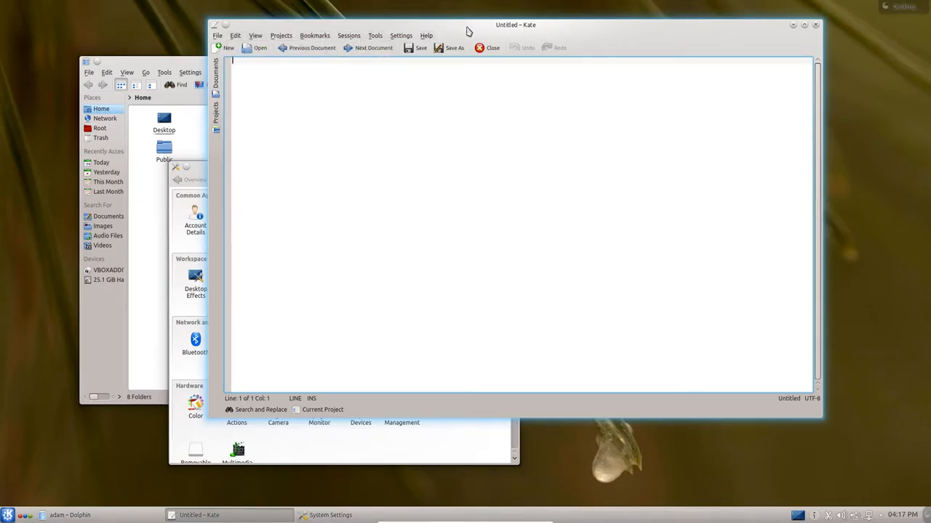
{"action": "left_click", "coordinate": [280, 45]}
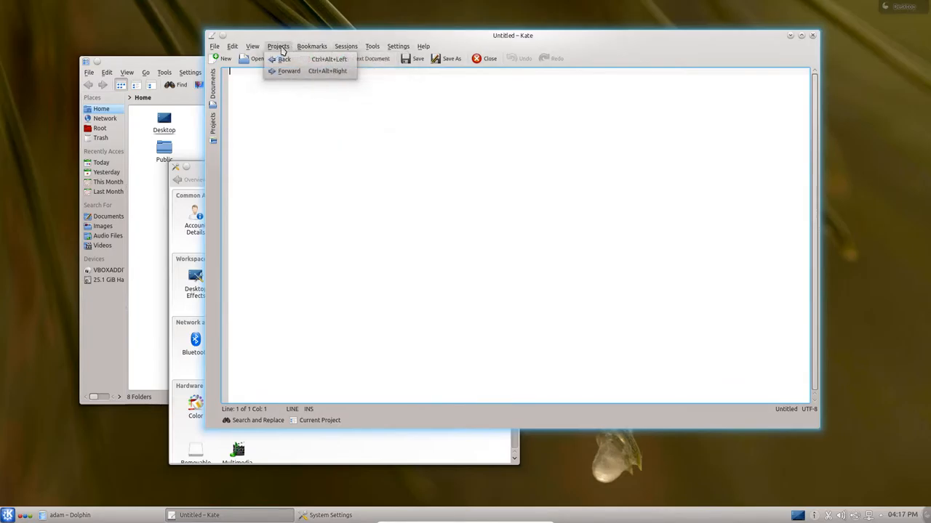
{"action": "left_click", "coordinate": [253, 45]}
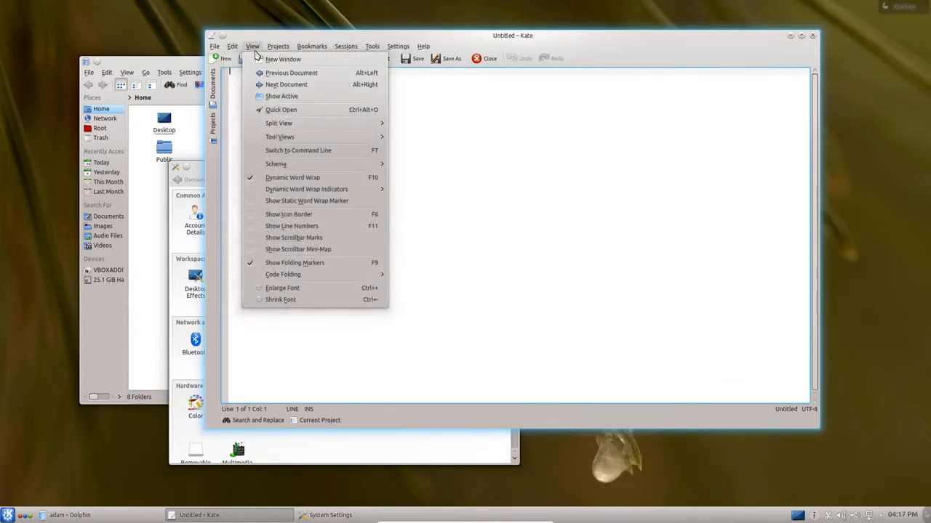
{"action": "left_click", "coordinate": [231, 45]}
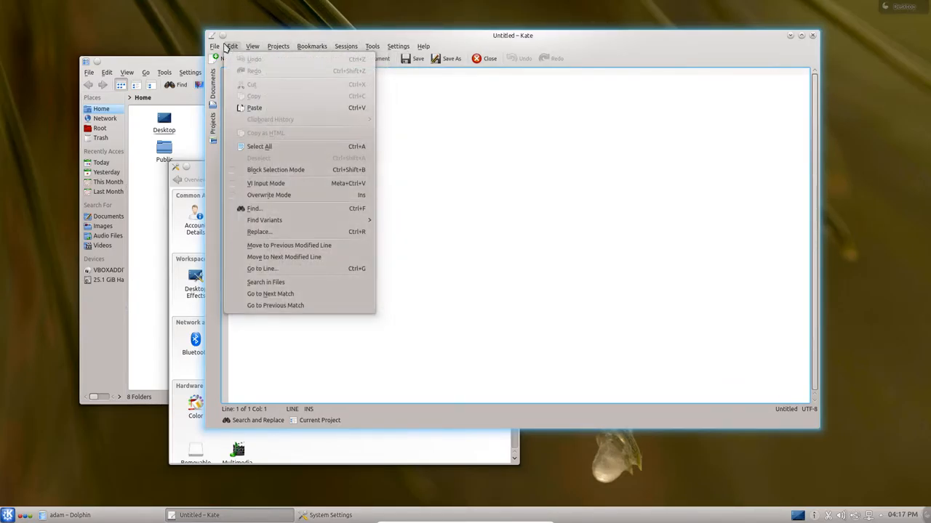
{"action": "left_click", "coordinate": [399, 45]}
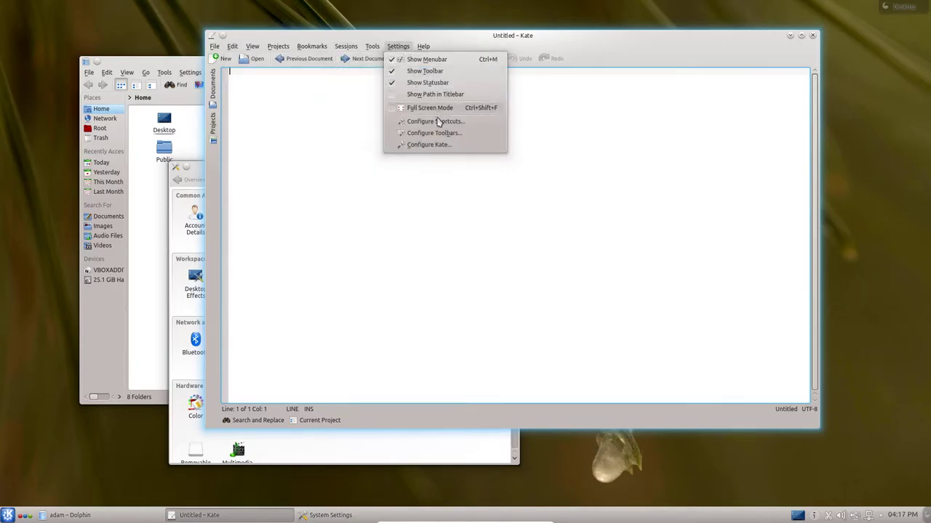
{"action": "left_click", "coordinate": [428, 144]}
{"action": "type", "text": "ww"}
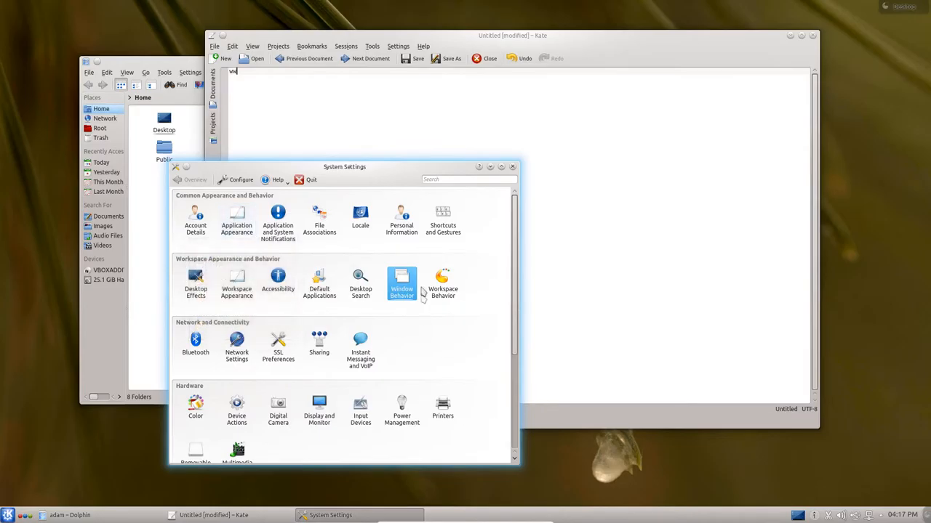
- Review Window Behavior's Titlebar Actions and Advanced shading and tabbing pages
{"action": "left_click", "coordinate": [402, 283]}
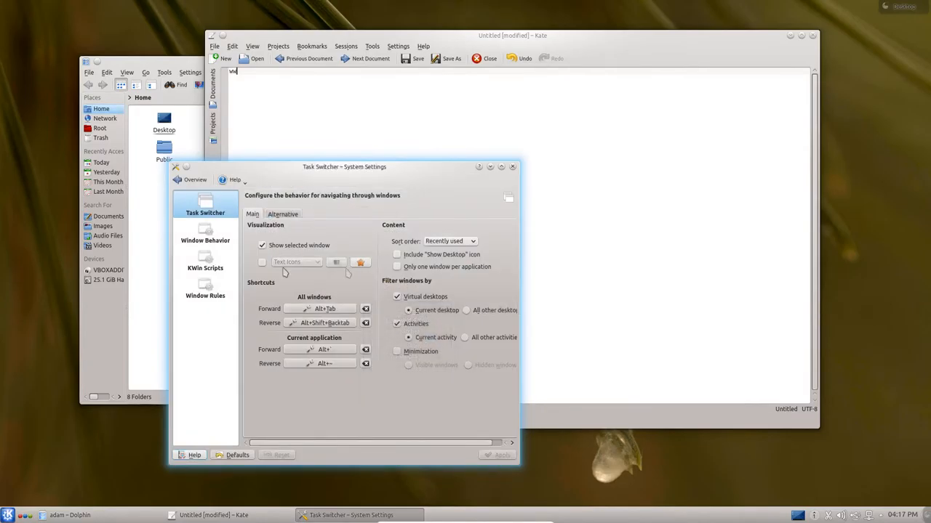
{"action": "left_click", "coordinate": [205, 236]}
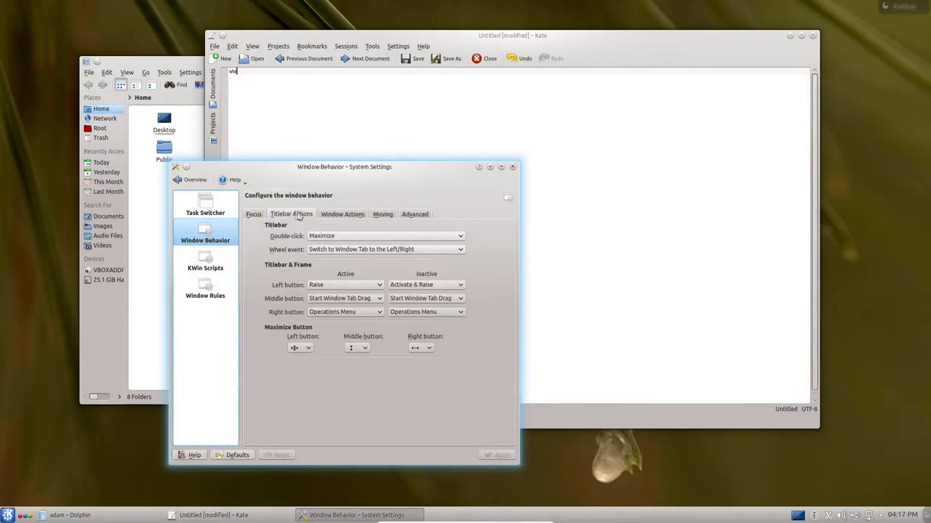
{"action": "left_click", "coordinate": [414, 213]}
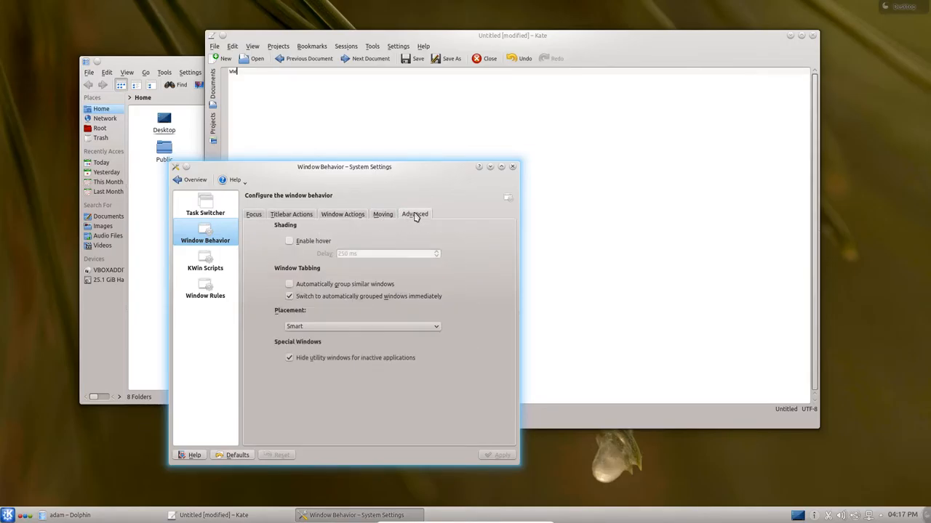
- Revisit Task Switcher's Main and Alternative setups, then move on to the Activities page
{"action": "left_click", "coordinate": [205, 207]}
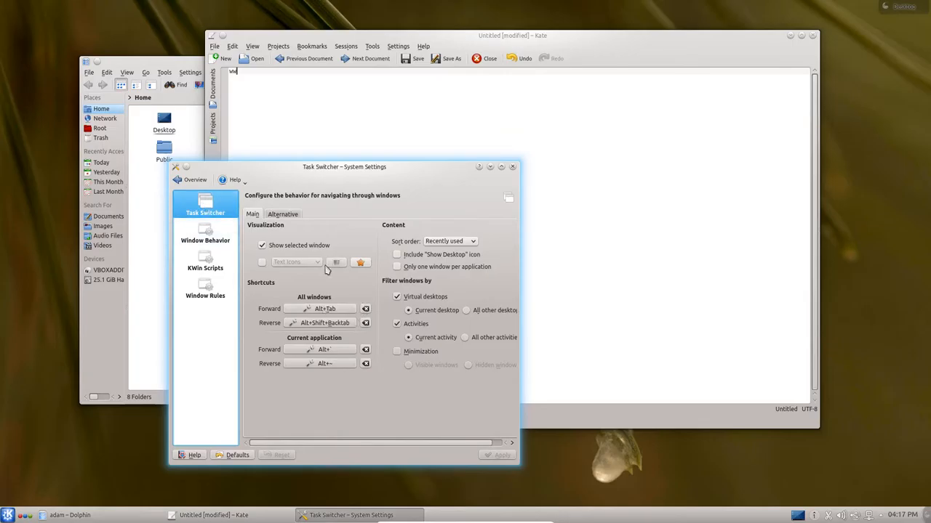
{"action": "mouse_move", "coordinate": [226, 253]}
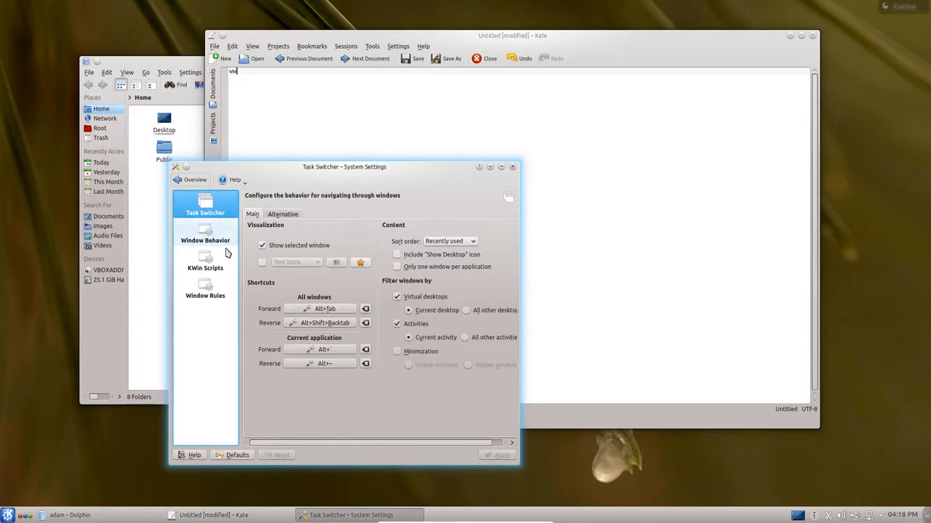
{"action": "left_click", "coordinate": [282, 214]}
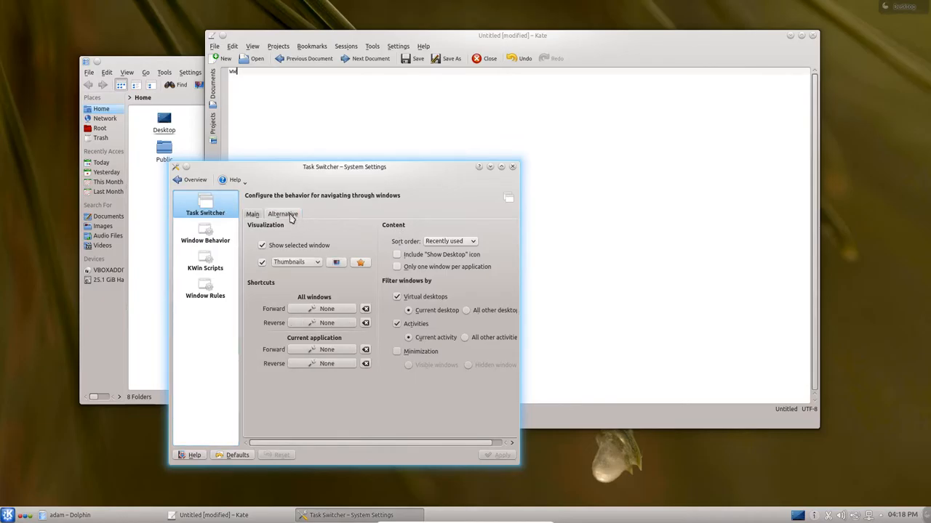
{"action": "left_click", "coordinate": [253, 213]}
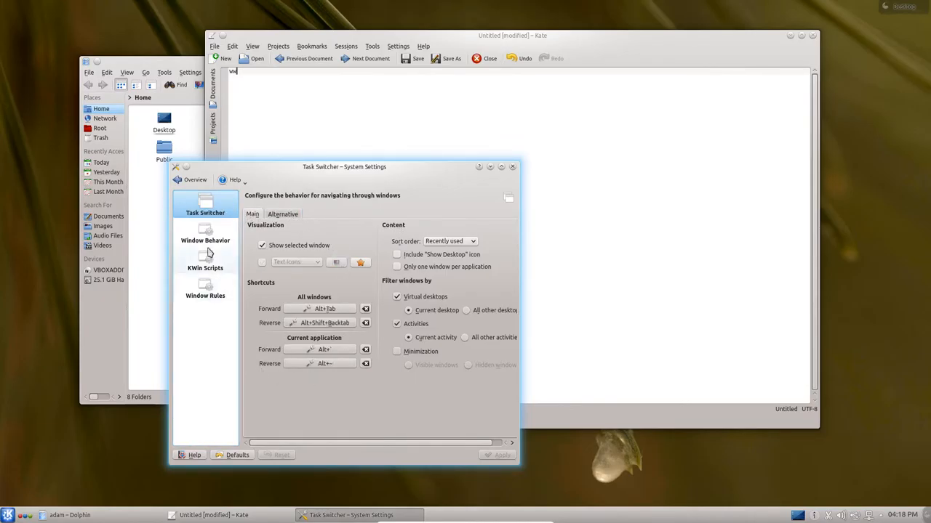
{"action": "left_click", "coordinate": [192, 181]}
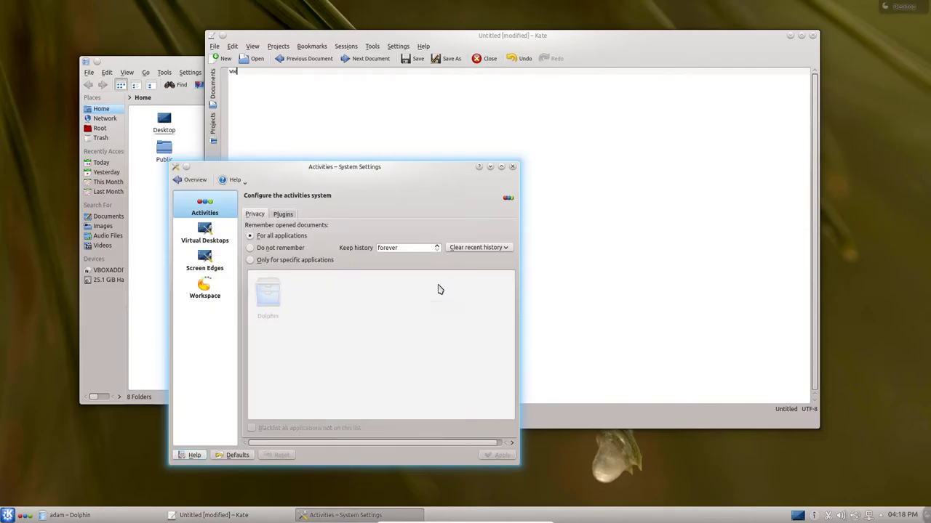
- Bring up the Workspace Screen Edges page and inspect the corner actions on the monitor preview
{"action": "left_click", "coordinate": [203, 258]}
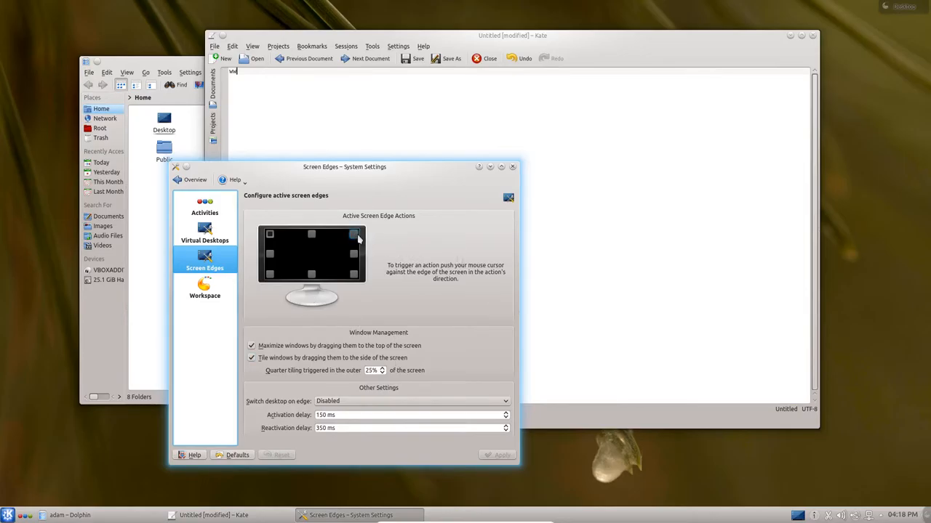
{"action": "mouse_move", "coordinate": [355, 274]}
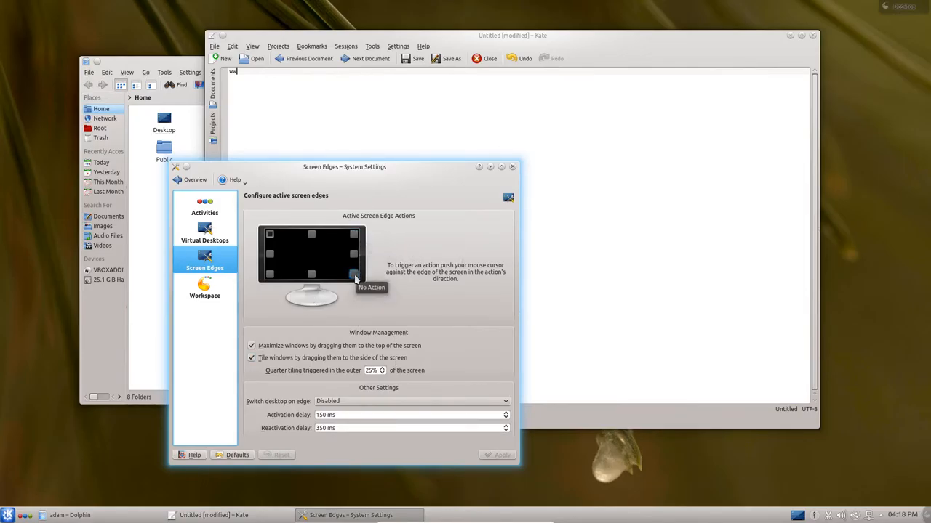
{"action": "left_click", "coordinate": [354, 274]}
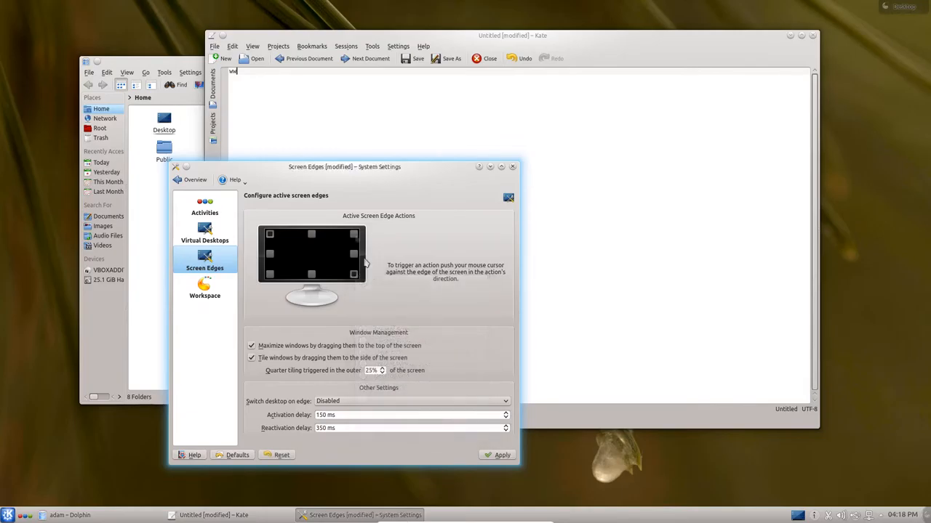
{"action": "left_click", "coordinate": [355, 234]}
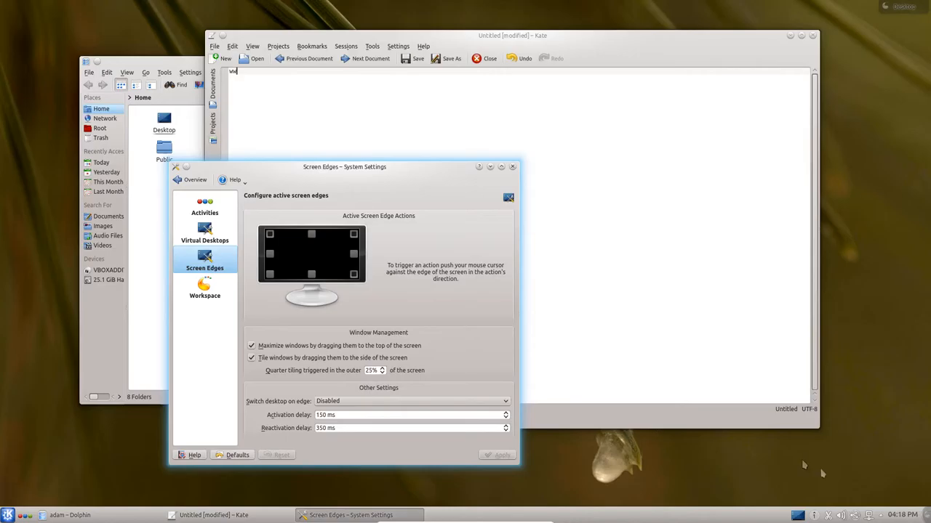
{"action": "mouse_move", "coordinate": [802, 465]}
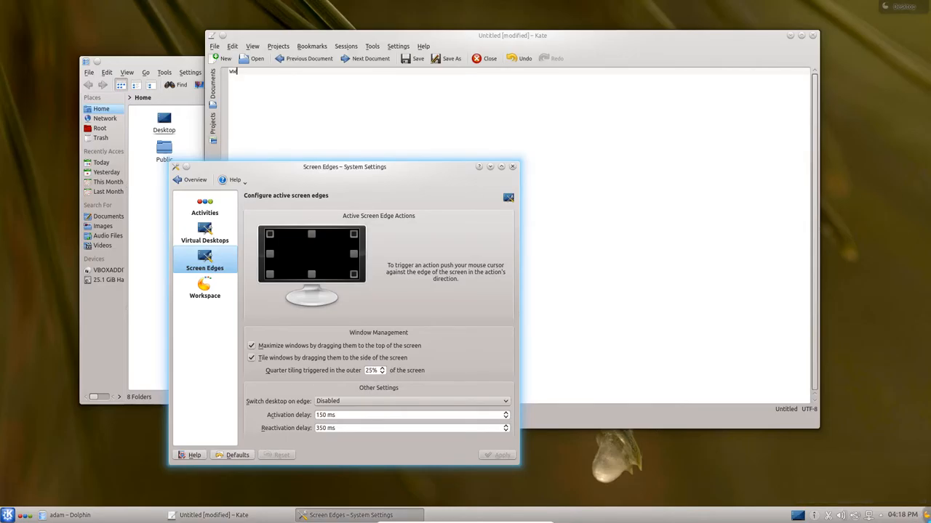
{"action": "mouse_move", "coordinate": [345, 204]}
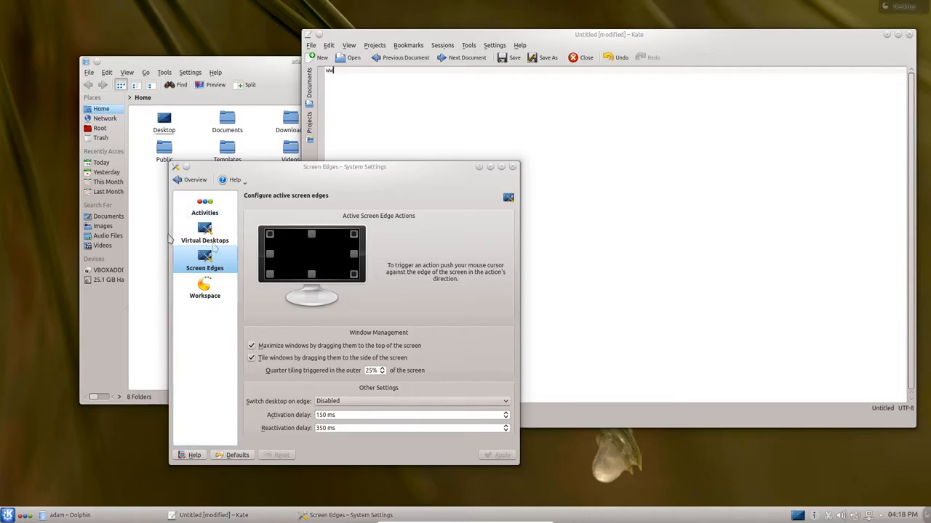
- Browse All Effects down to Window Management and bring up the Present Windows effect settings
{"action": "left_click", "coordinate": [194, 180]}
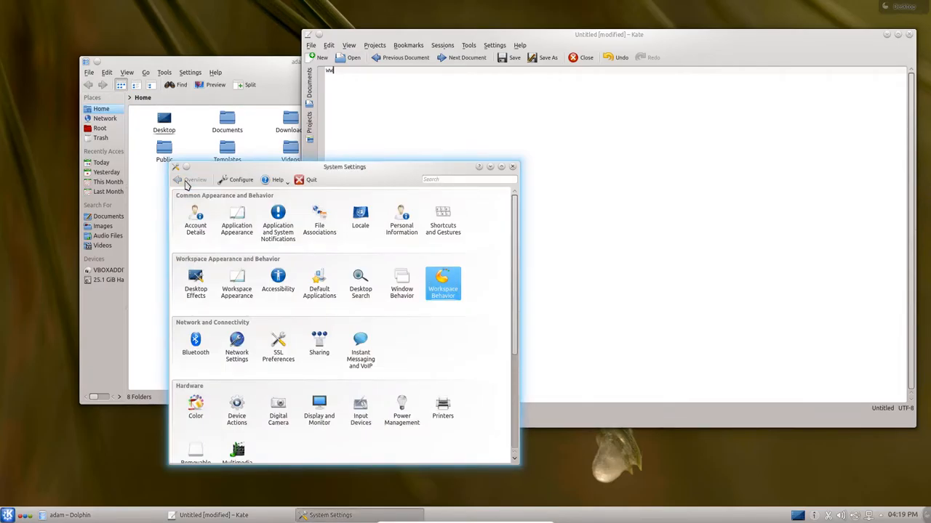
{"action": "mouse_move", "coordinate": [195, 279]}
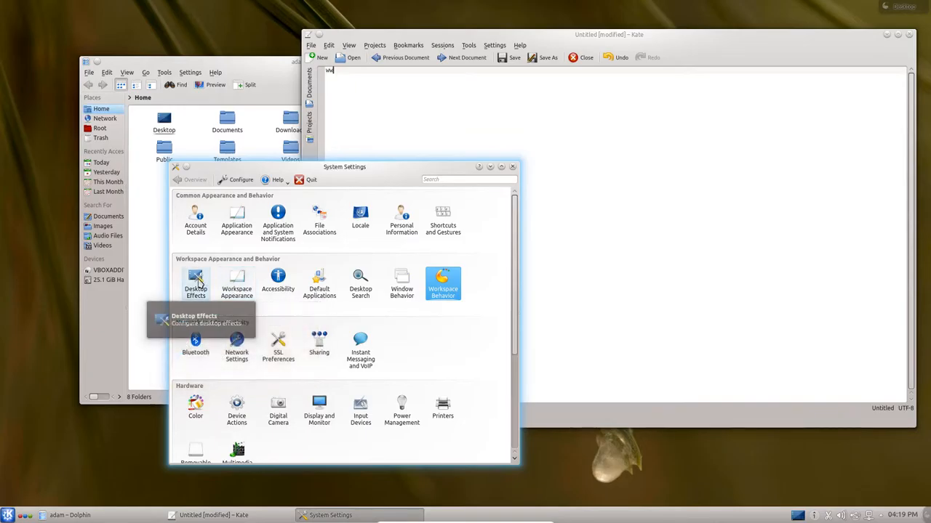
{"action": "left_click", "coordinate": [195, 284]}
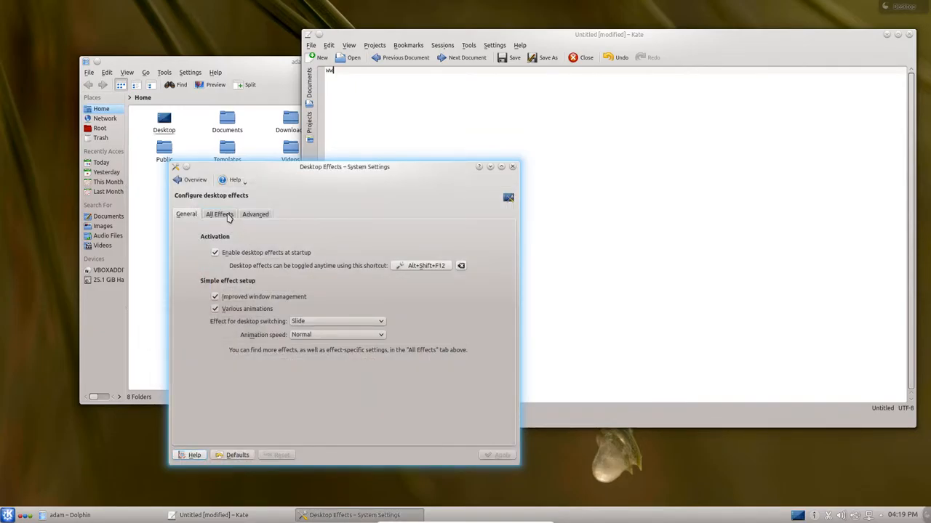
{"action": "left_click", "coordinate": [218, 214]}
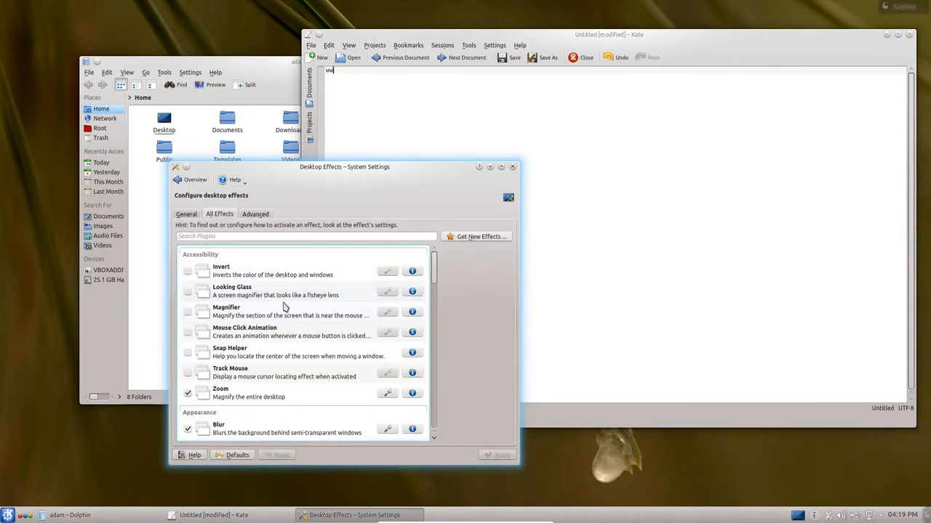
{"action": "scroll", "scroll_direction": "down", "scroll_amount": 3}
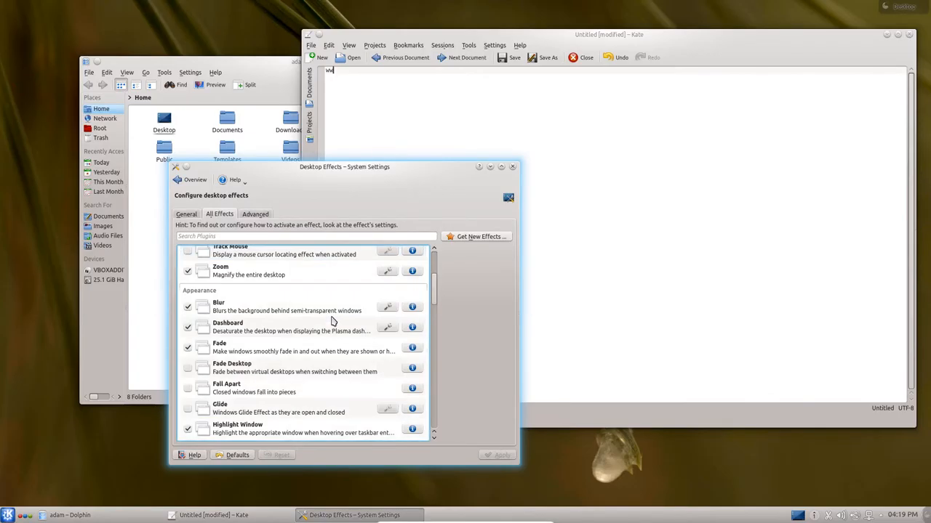
{"action": "scroll", "scroll_direction": "down", "scroll_amount": 3}
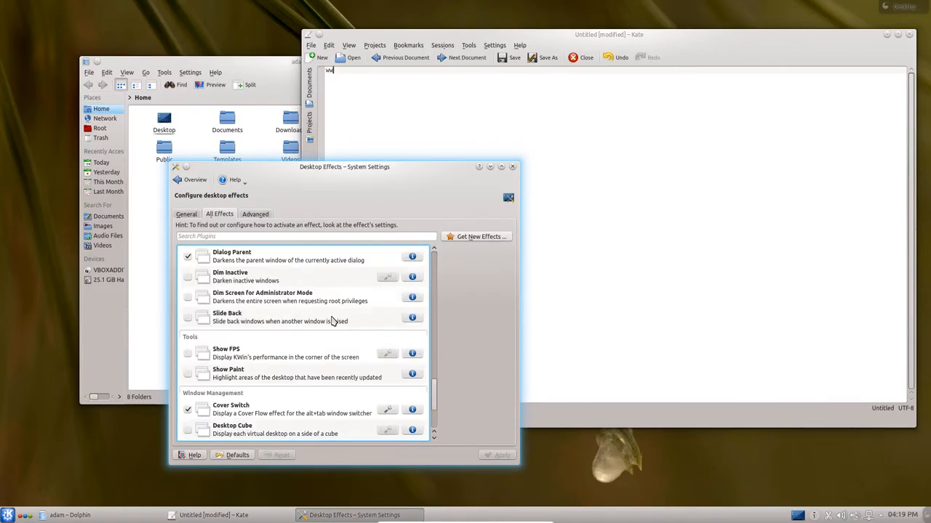
{"action": "scroll", "scroll_direction": "down", "scroll_amount": 3}
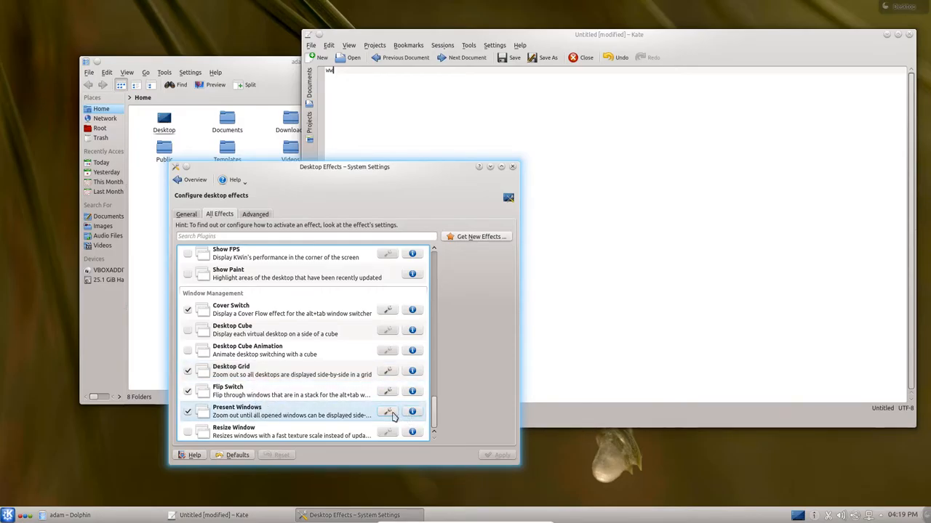
{"action": "left_click", "coordinate": [387, 411]}
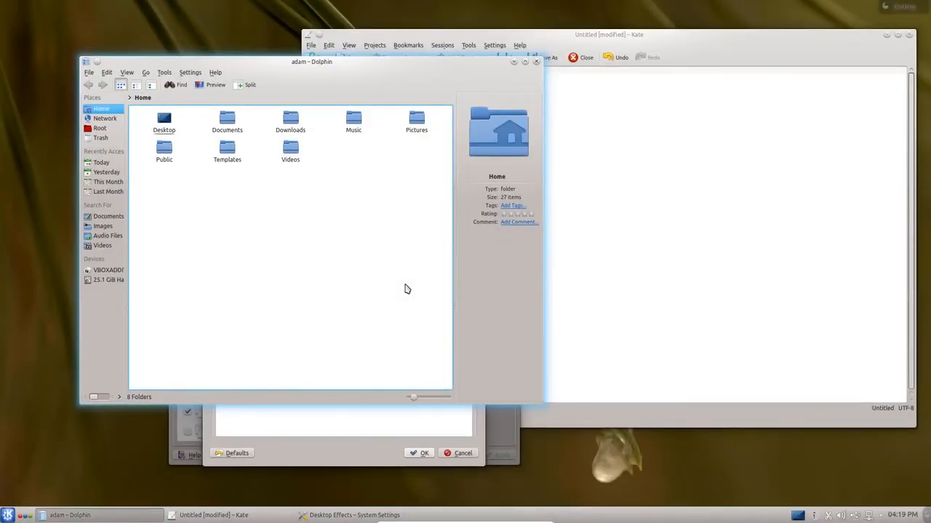
- Try Ctrl+F10, then begin recording a custom Toggle Present Windows (All desktops) shortcut
{"action": "key", "text": "ctrl+F10"}
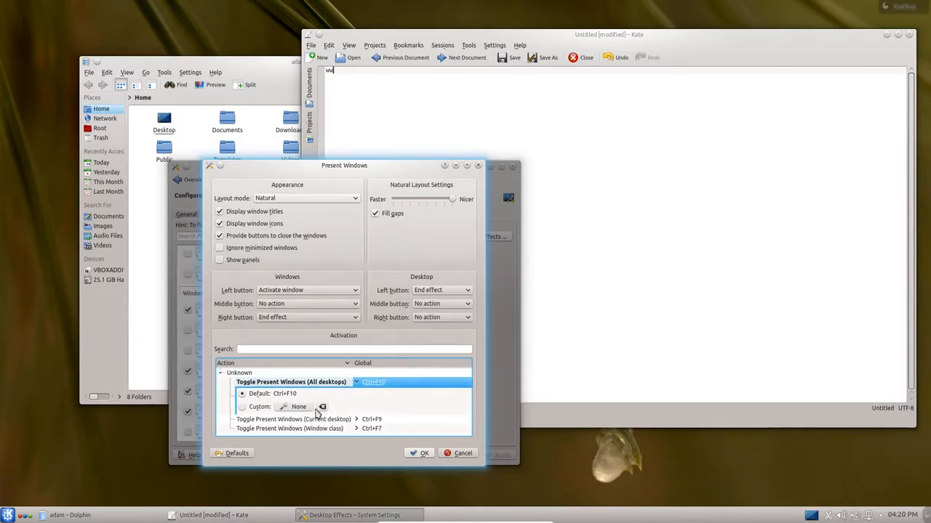
{"action": "left_click", "coordinate": [242, 407]}
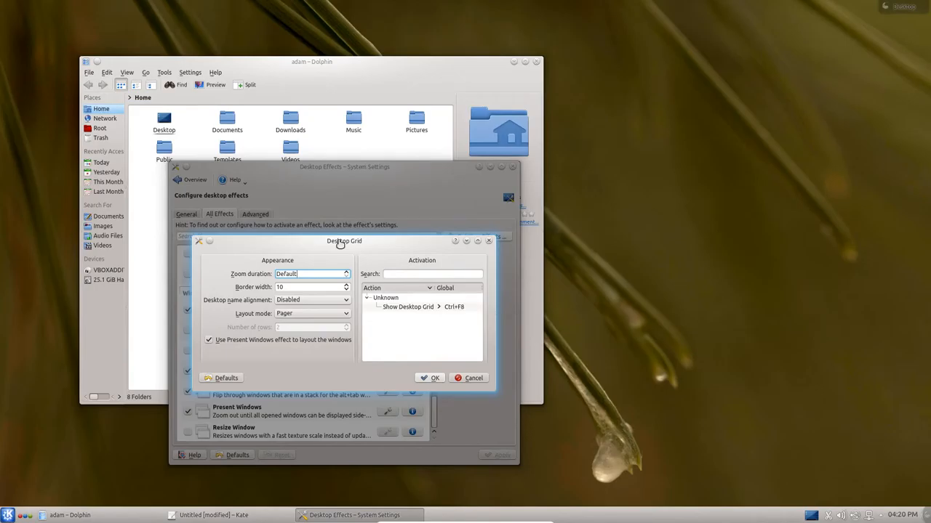
- Assign Meta+S to Show Desktop Grid, reassigning it from Stop Current Activity, and accept the settings
{"action": "left_click", "coordinate": [407, 306]}
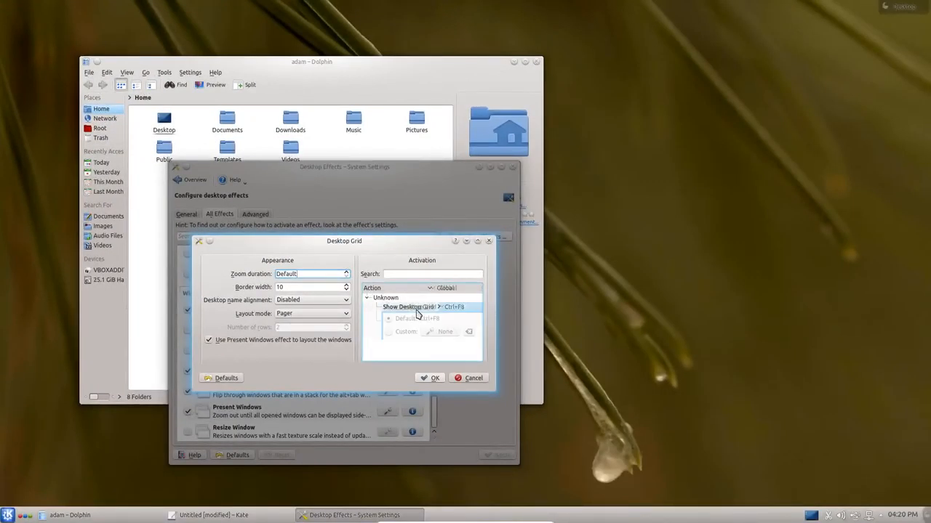
{"action": "left_click", "coordinate": [388, 331]}
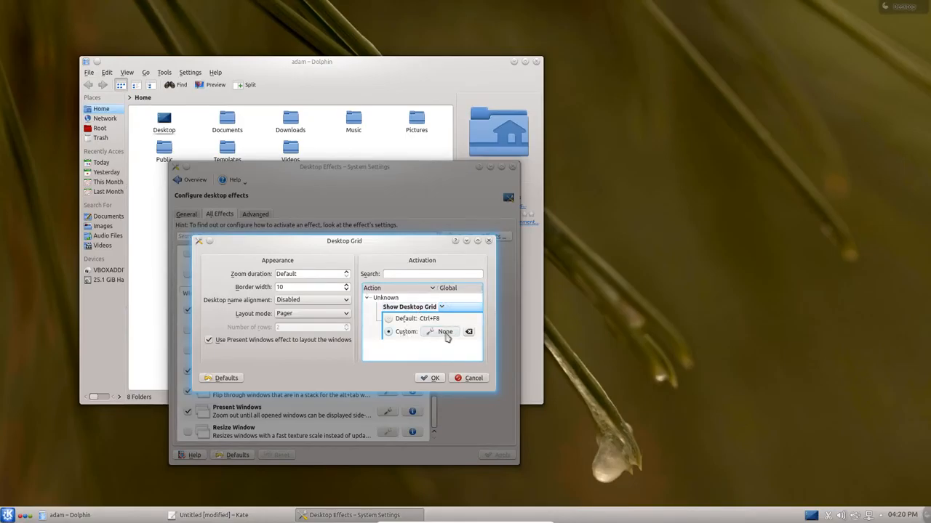
{"action": "left_click", "coordinate": [445, 331]}
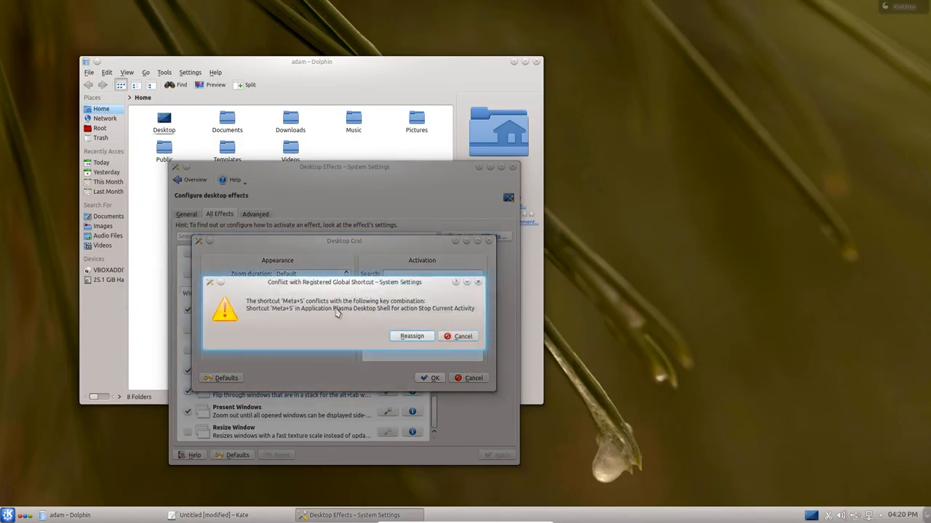
{"action": "mouse_move", "coordinate": [343, 321]}
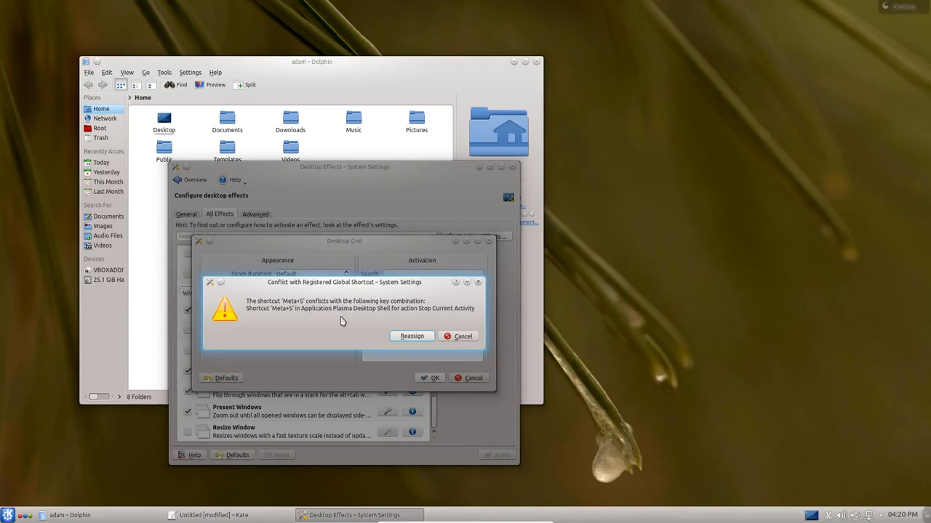
{"action": "mouse_move", "coordinate": [412, 336]}
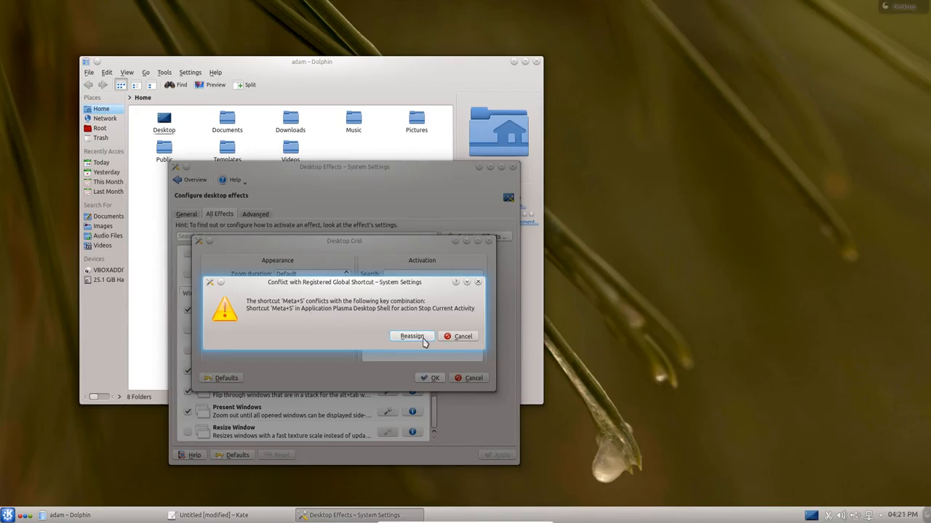
{"action": "left_click", "coordinate": [411, 336]}
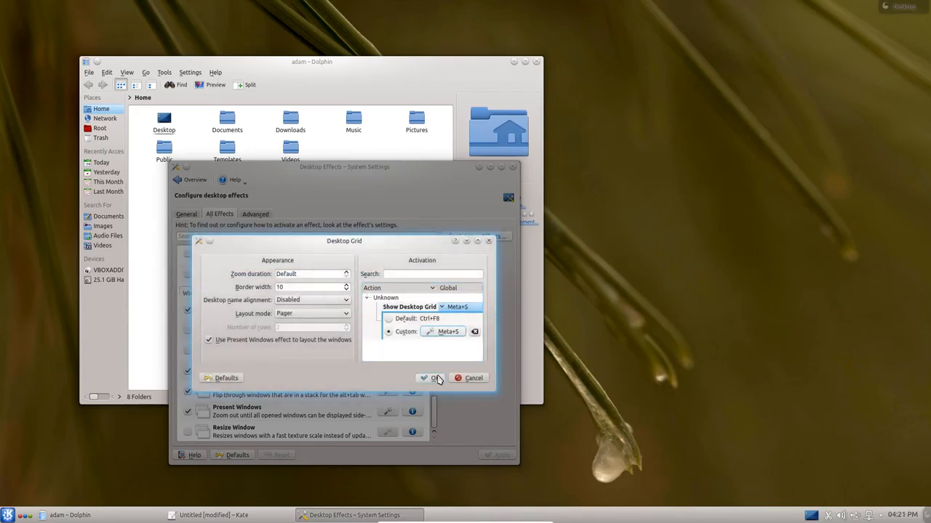
{"action": "left_click", "coordinate": [433, 378]}
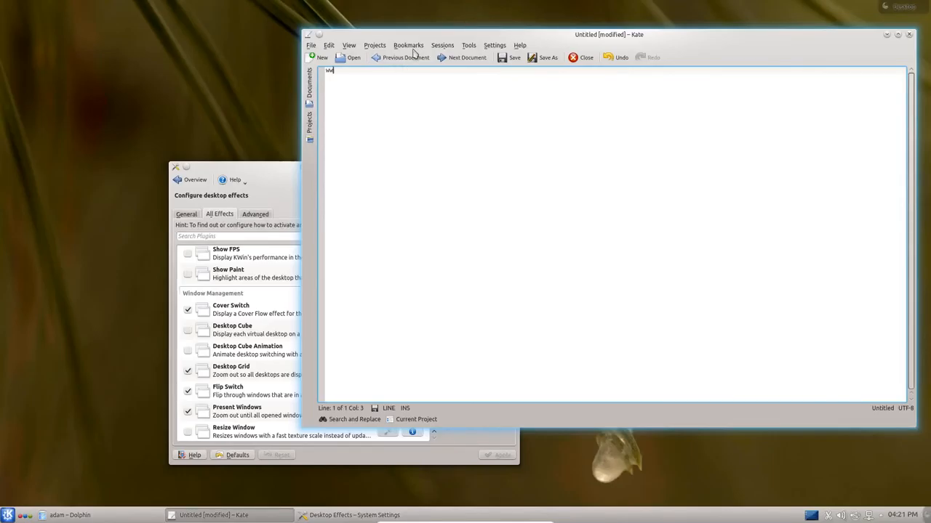
- Move Kate aside and scroll the effects list from Accessibility down to Candy effects
{"action": "left_click_drag", "start_coordinate": [609, 35], "coordinate": [552, 29]}
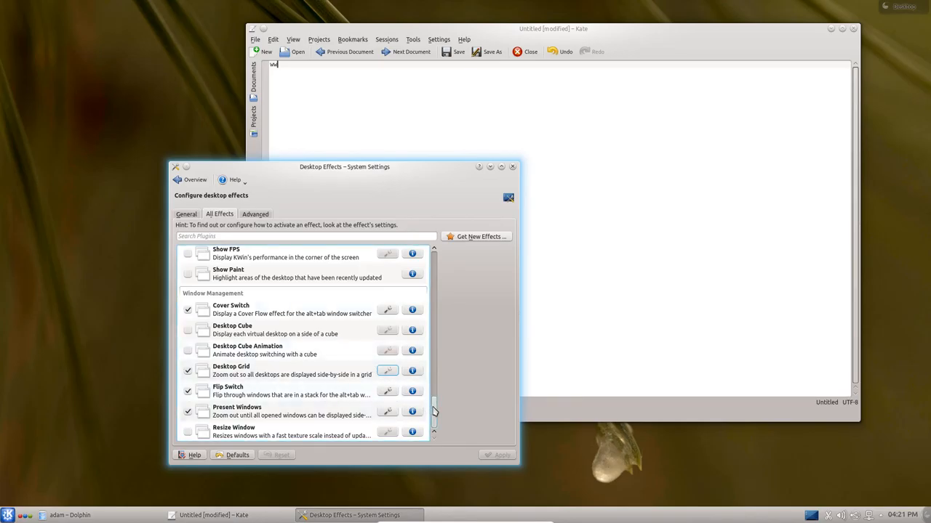
{"action": "scroll", "scroll_direction": "up", "scroll_amount": 3}
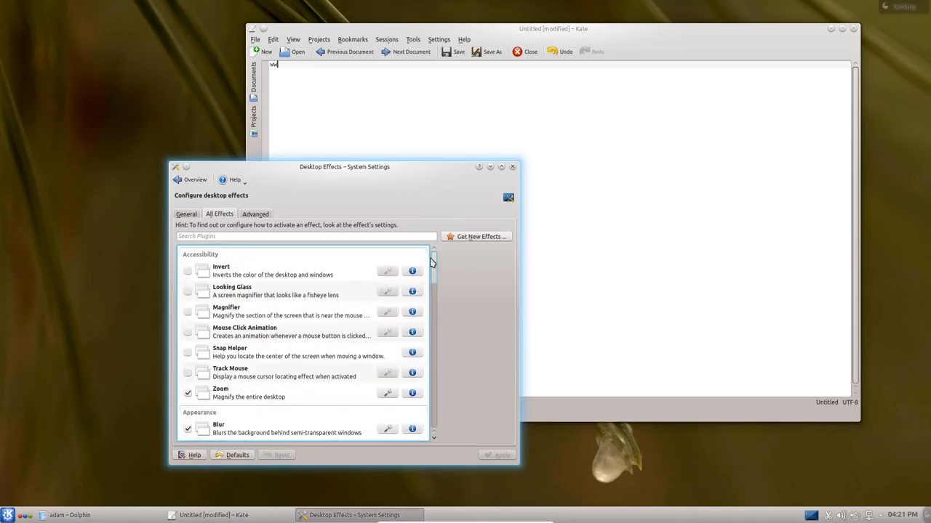
{"action": "scroll", "scroll_direction": "down", "scroll_amount": 3}
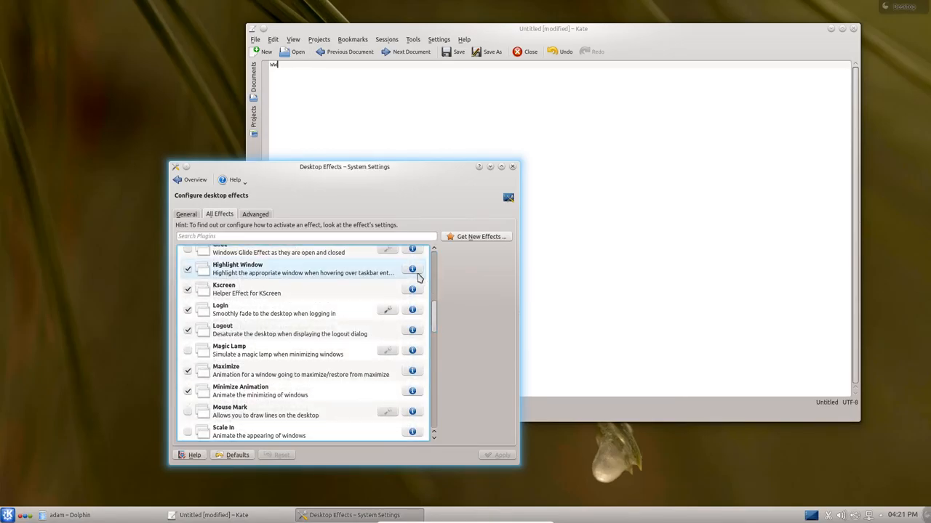
{"action": "scroll", "scroll_direction": "down", "scroll_amount": 3}
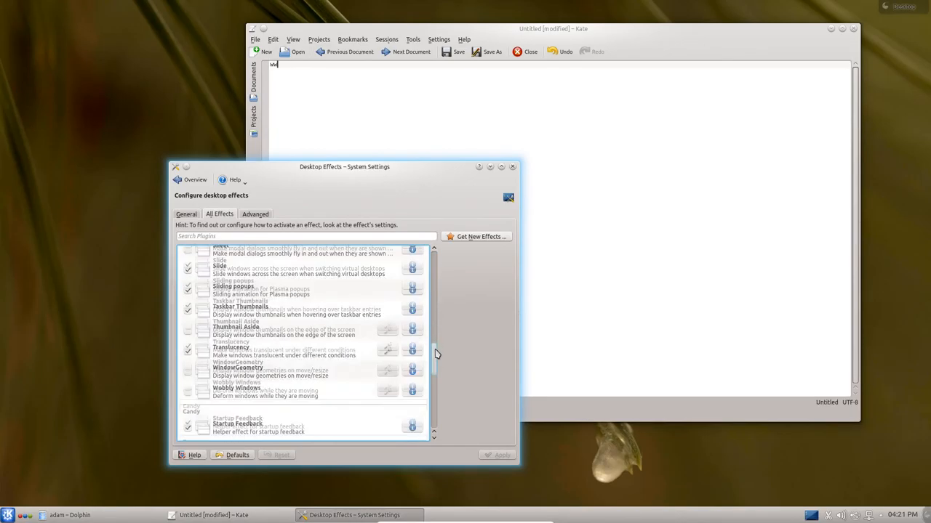
{"action": "scroll", "scroll_direction": "down", "scroll_amount": 3}
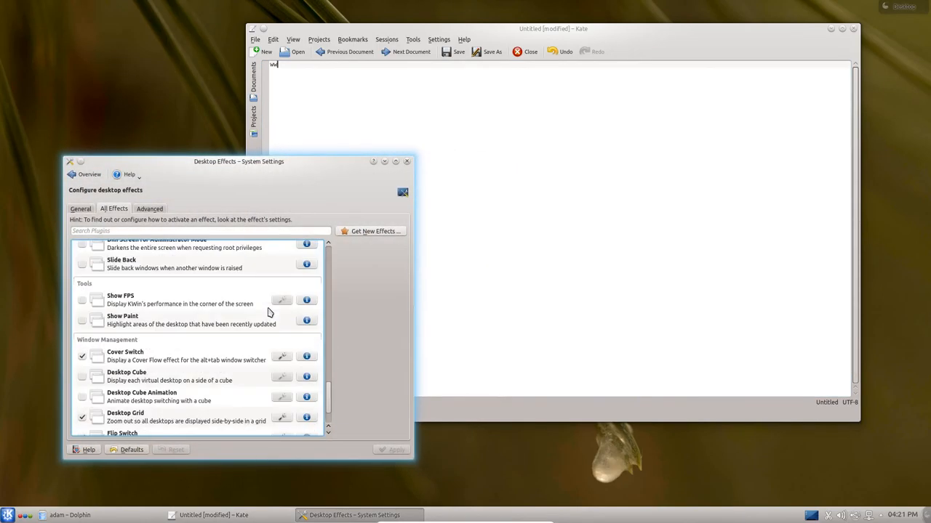
{"action": "scroll", "scroll_direction": "down", "scroll_amount": 3}
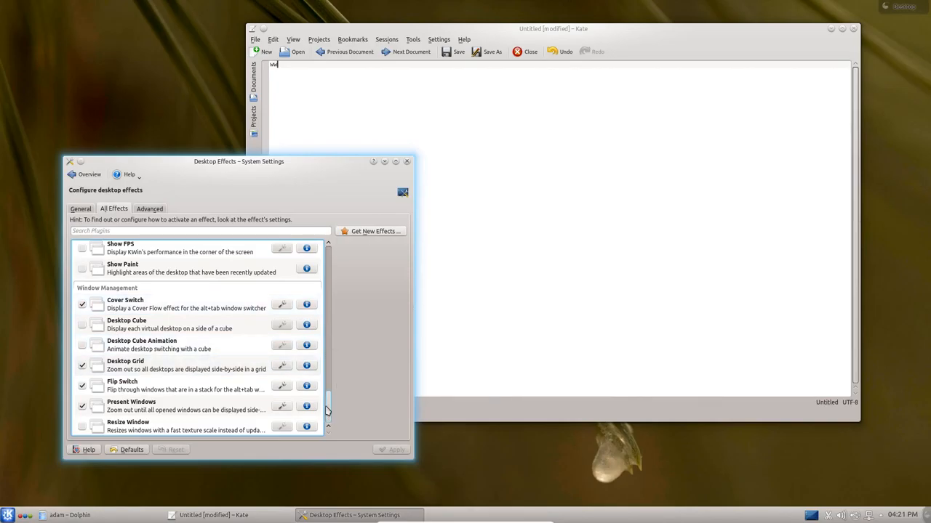
{"action": "scroll", "scroll_direction": "down", "scroll_amount": 3}
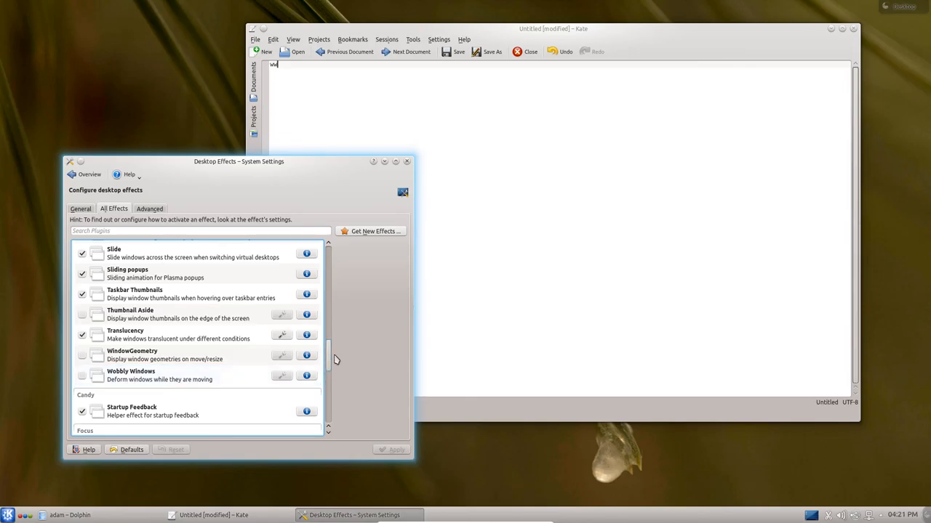
{"action": "scroll", "scroll_direction": "up", "scroll_amount": 3}
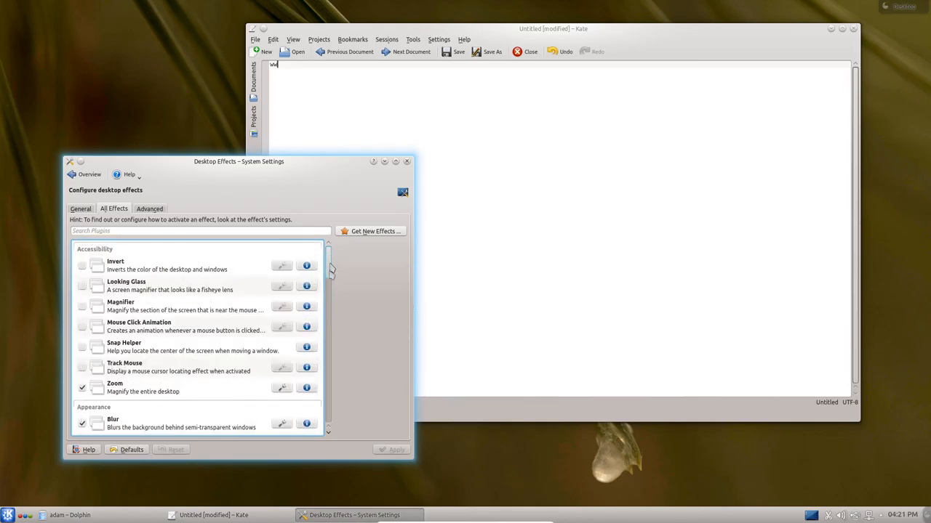
{"action": "scroll", "scroll_direction": "down", "scroll_amount": 3}
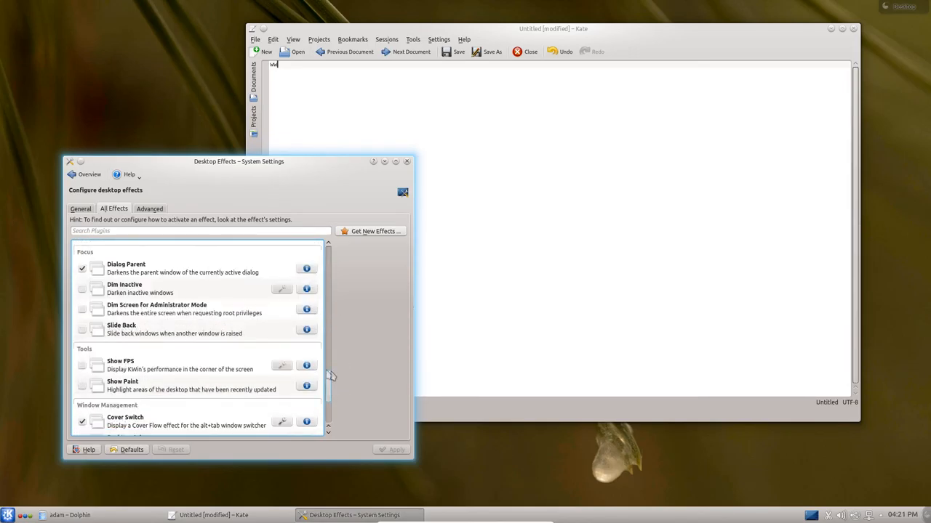